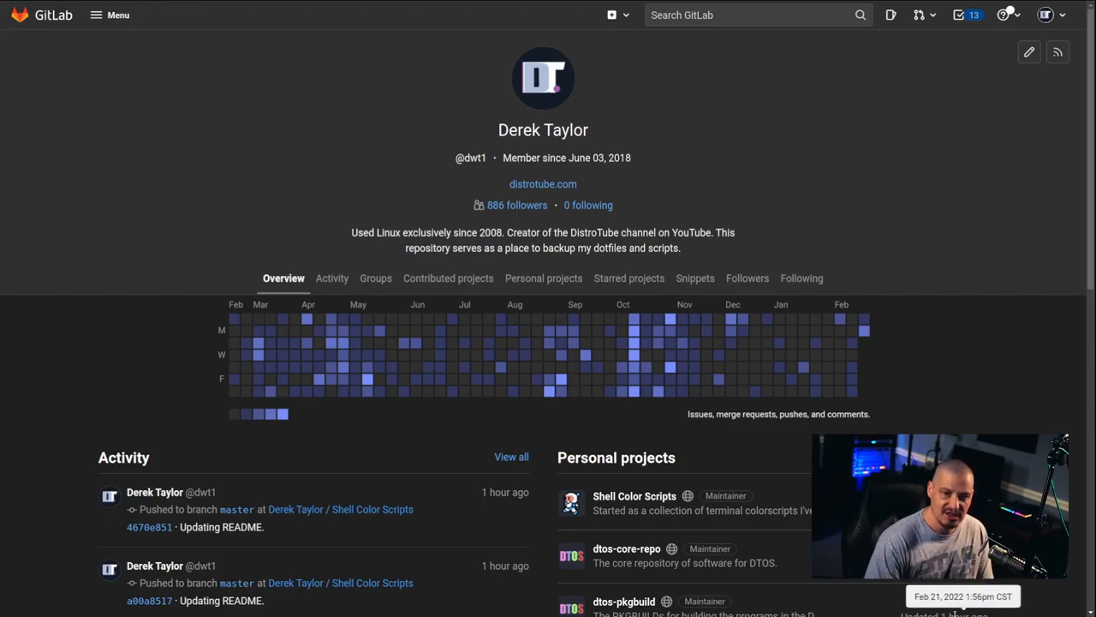
- Scroll the GitLab profile page to the Personal projects list
scroll(down, 3)
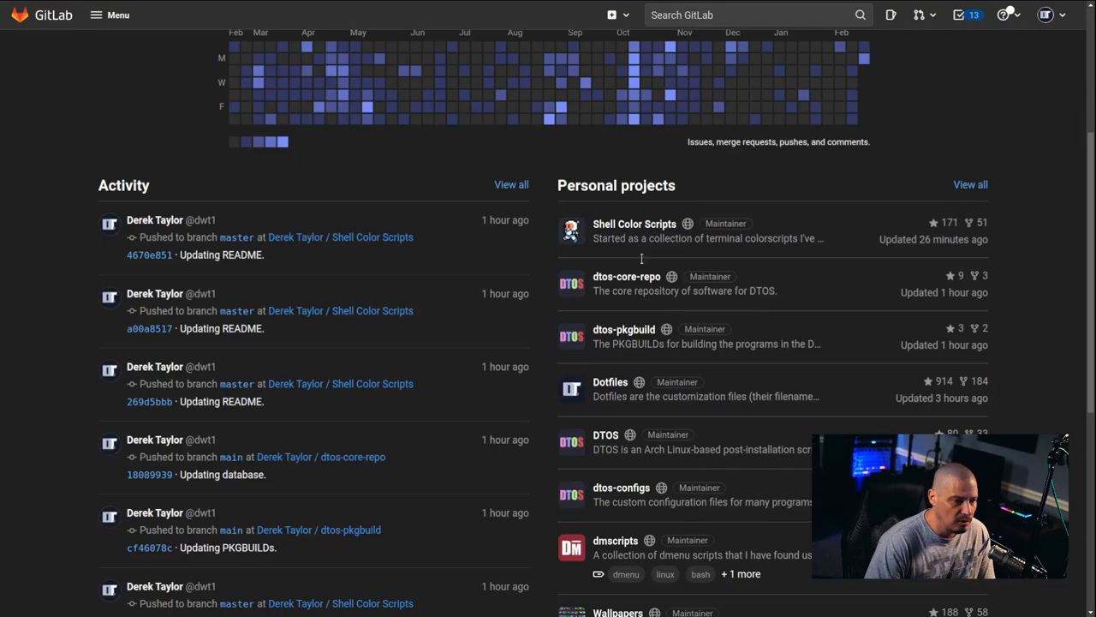
scroll(down, 3)
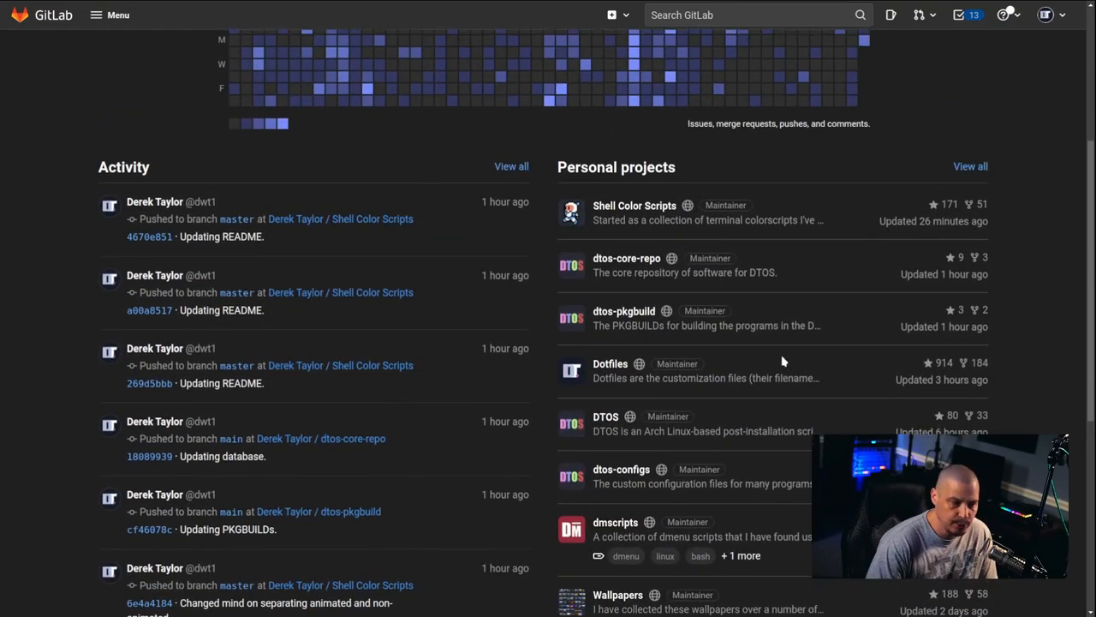
scroll(up, 3)
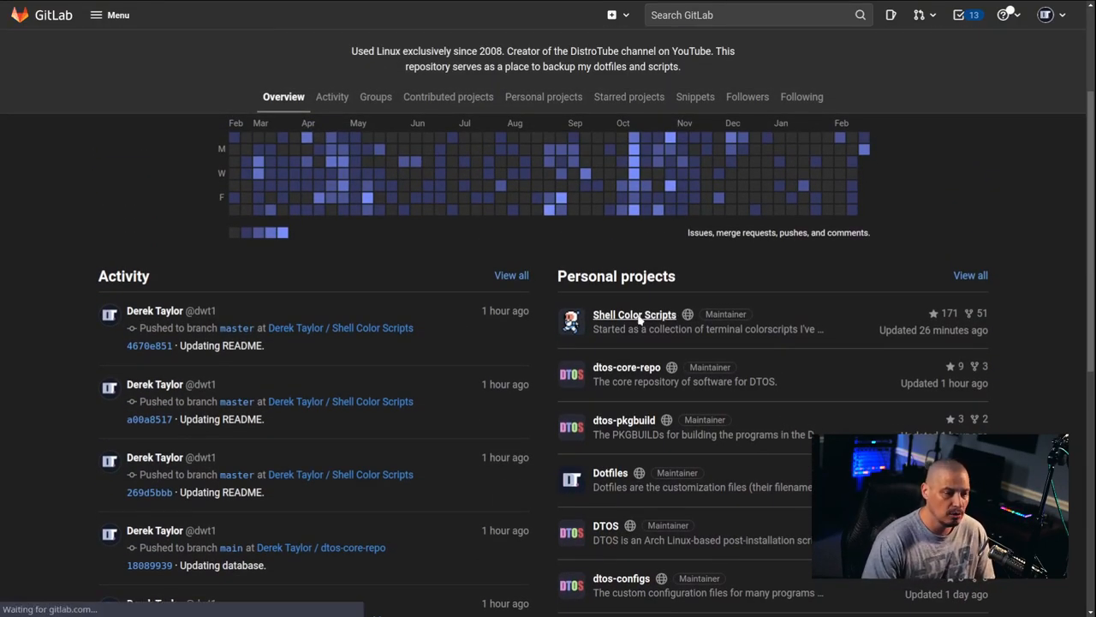
- Open the Shell Color Scripts project and browse the colorscripts folder's file list
click(634, 314)
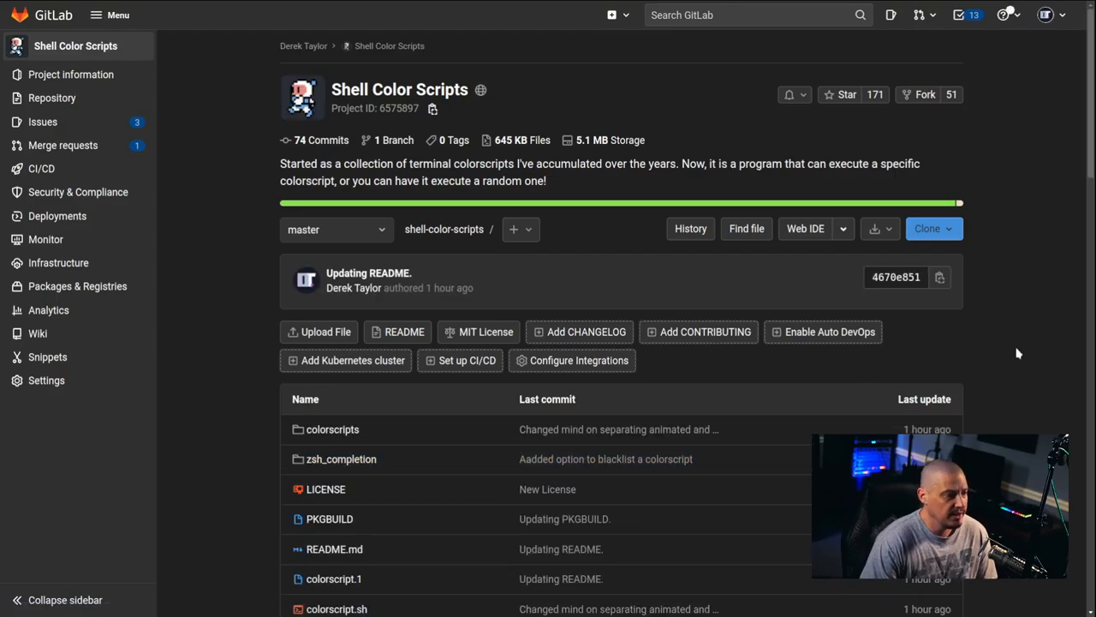
mouse_move(1088, 150)
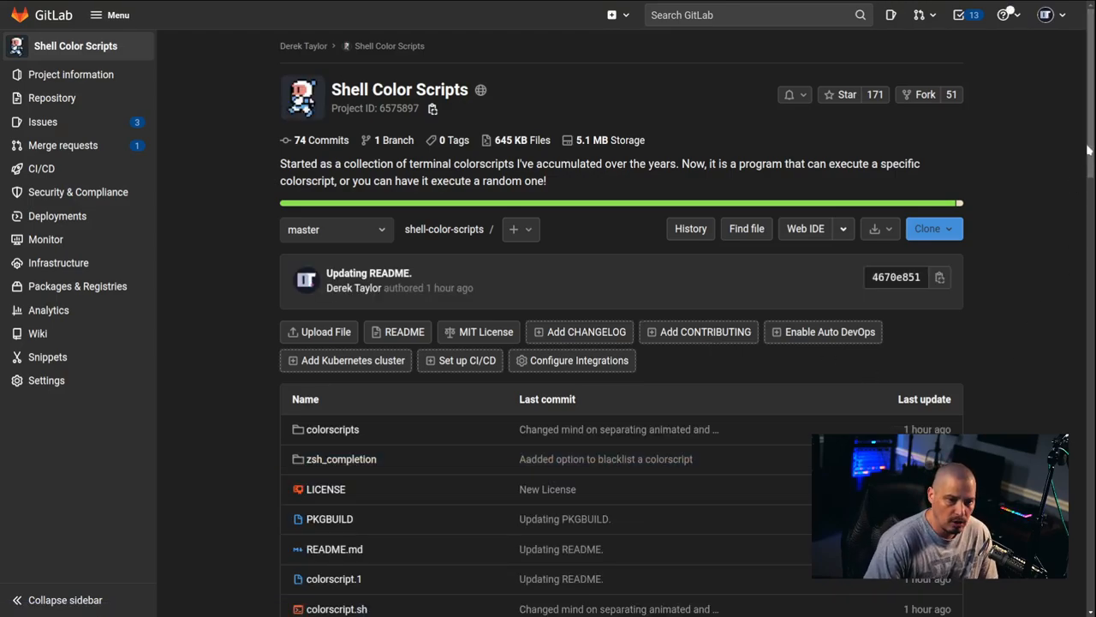
scroll(down, 3)
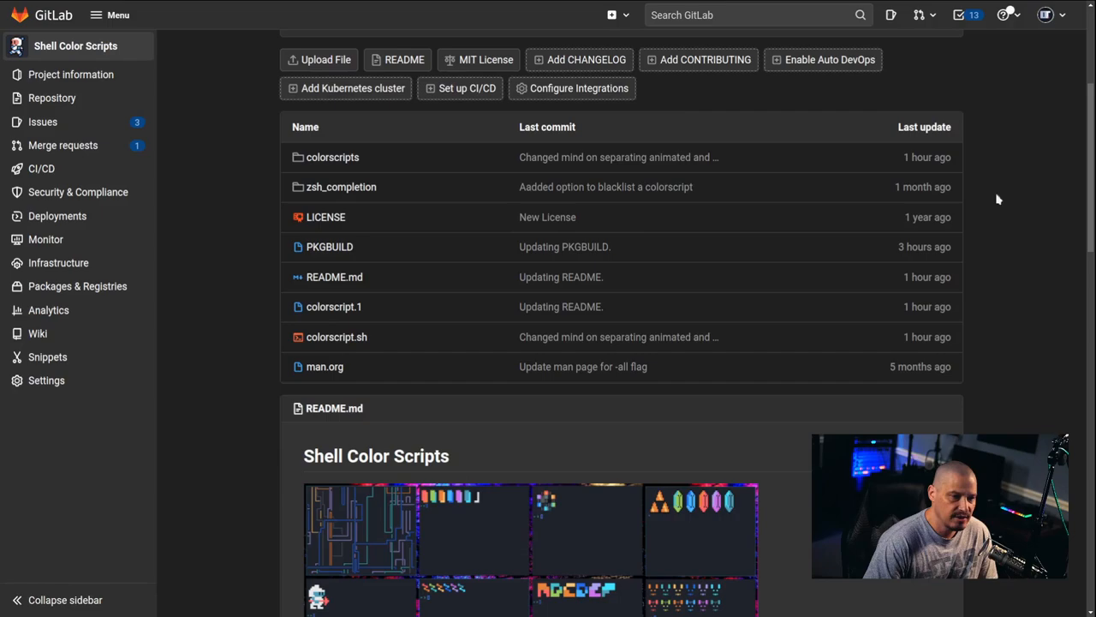
click(332, 157)
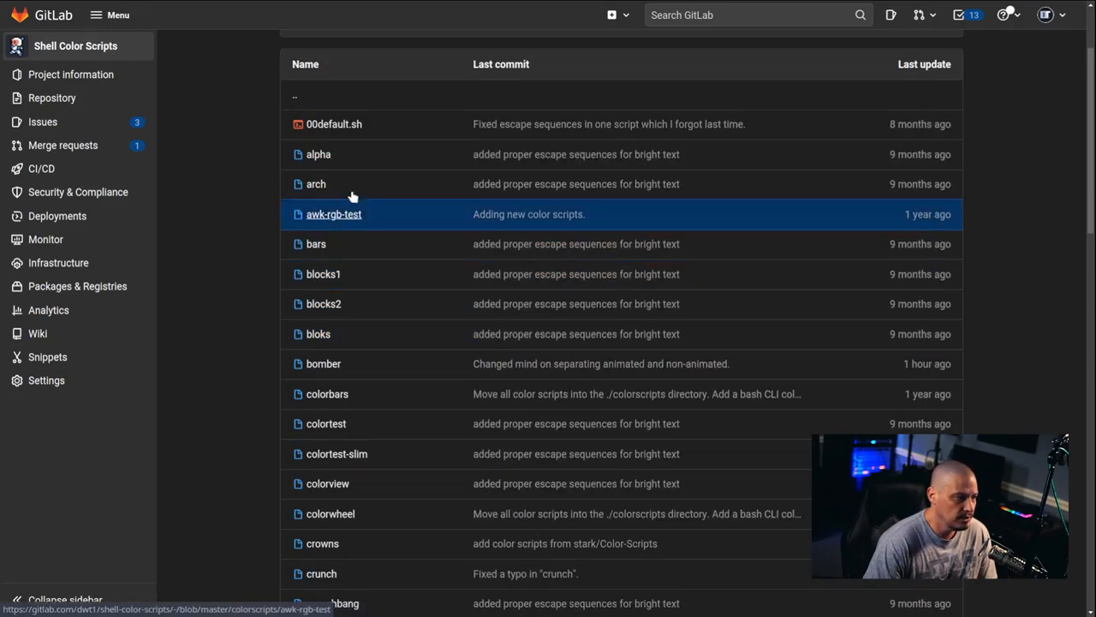
mouse_move(1088, 199)
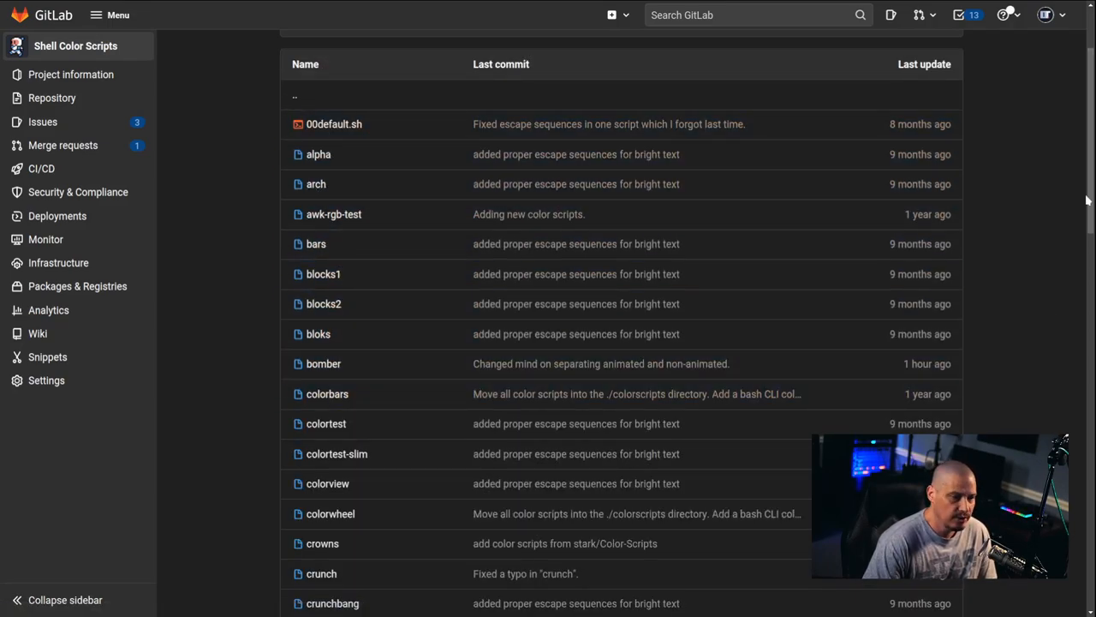
scroll(down, 3)
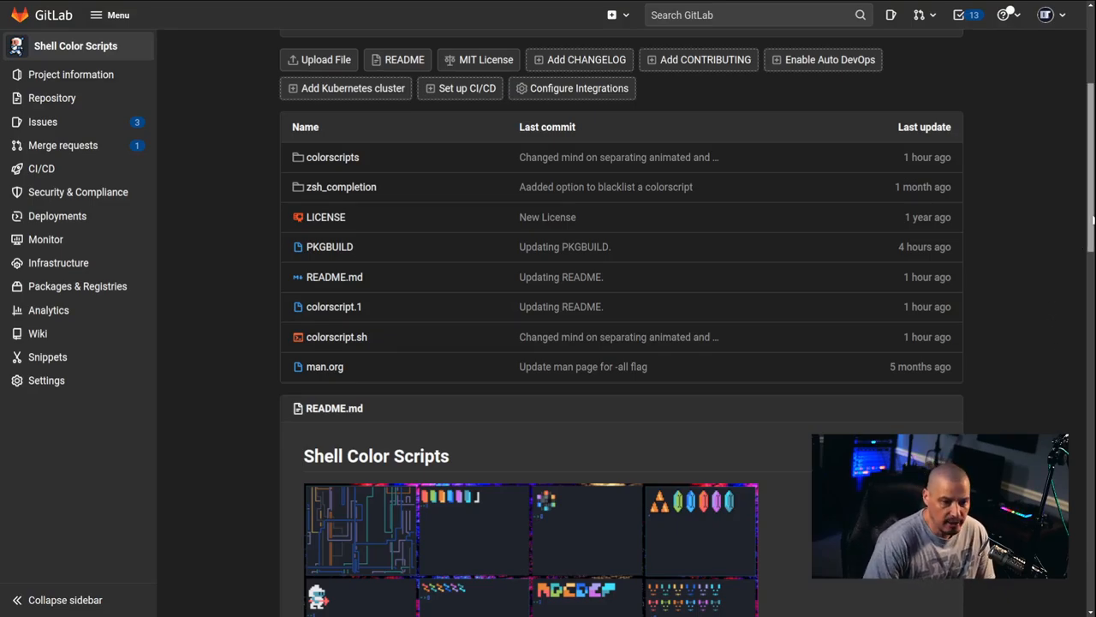
- Scroll the README to the Arch Linux and other-distribution install sections
scroll(down, 3)
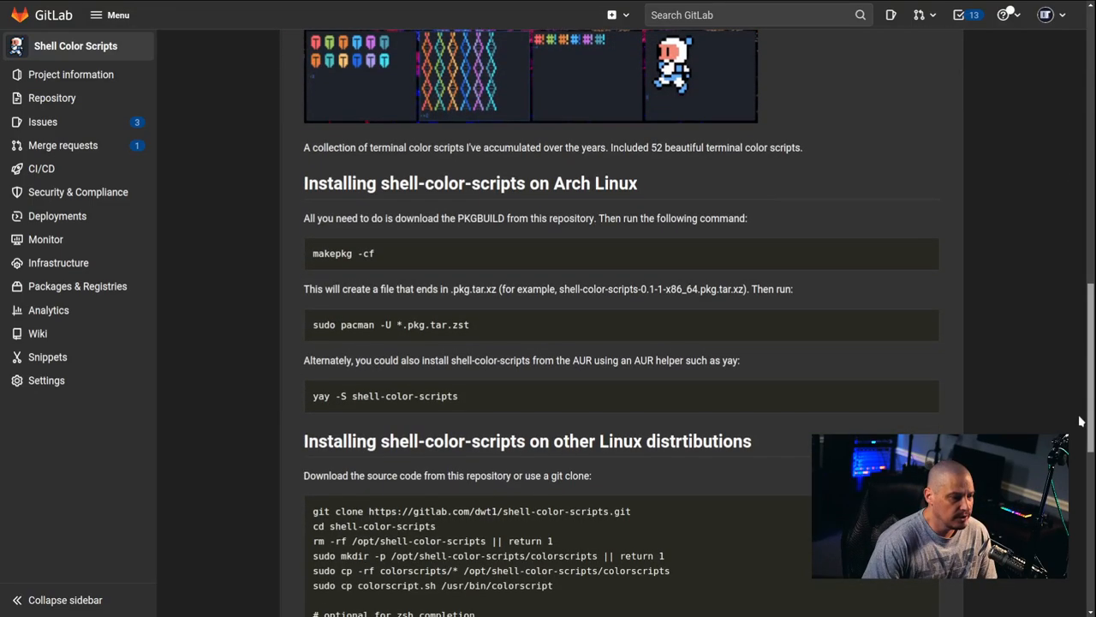
scroll(down, 3)
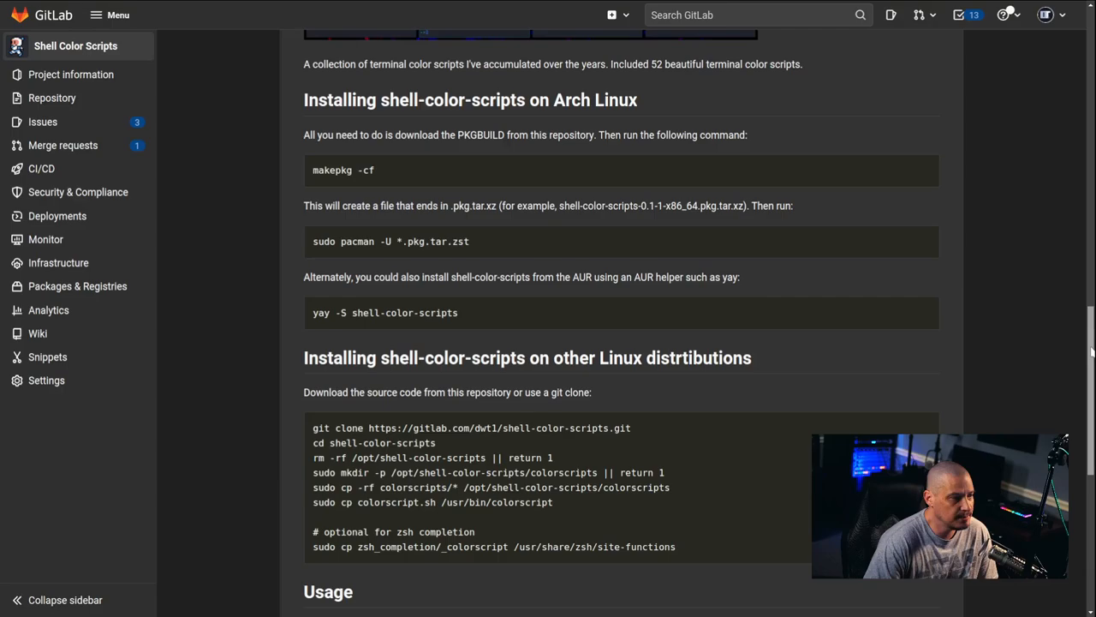
scroll(up, 3)
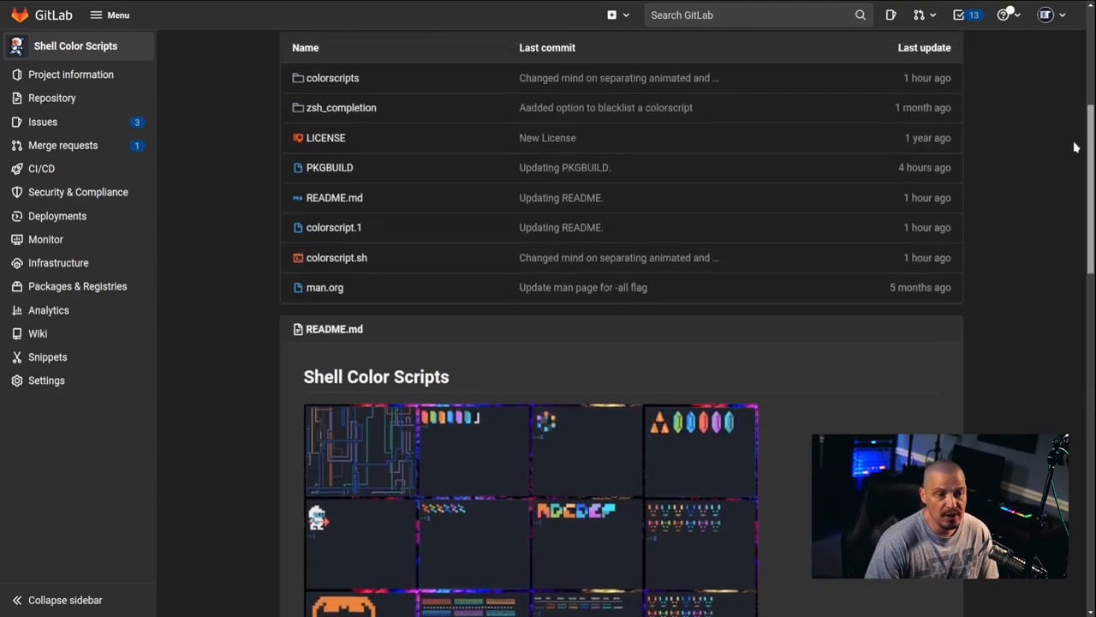
scroll(up, 3)
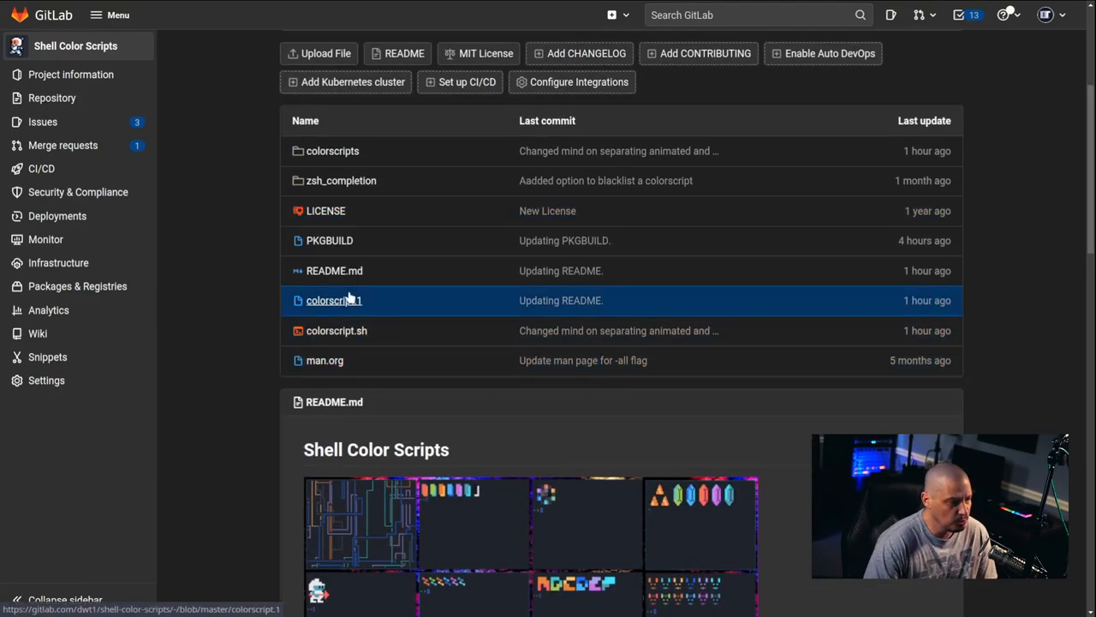
mouse_move(779, 329)
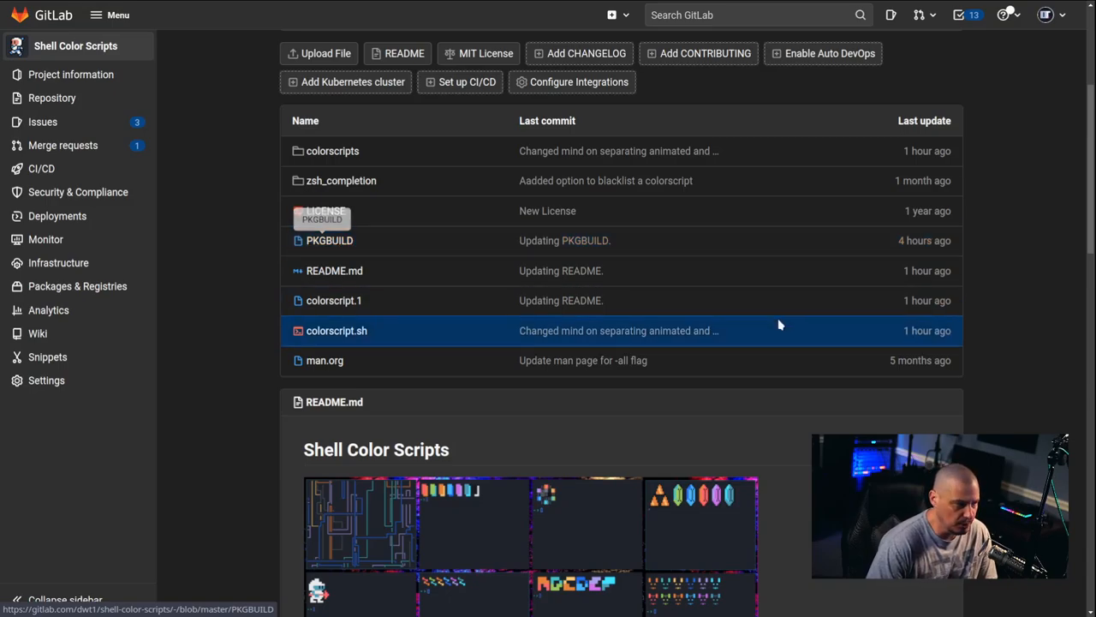
scroll(down, 3)
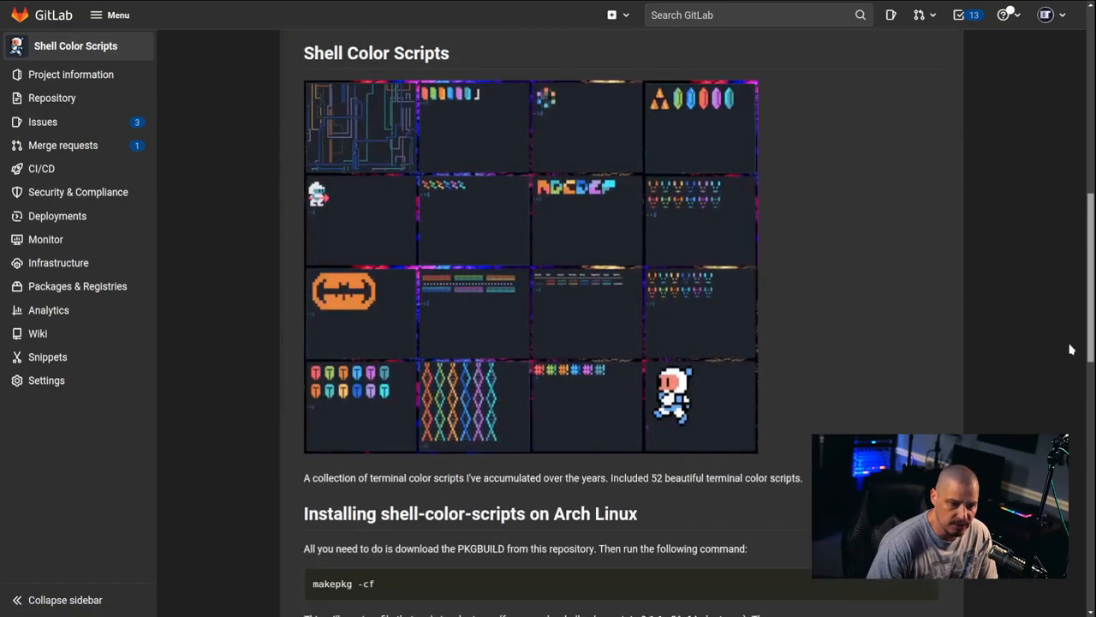
scroll(down, 3)
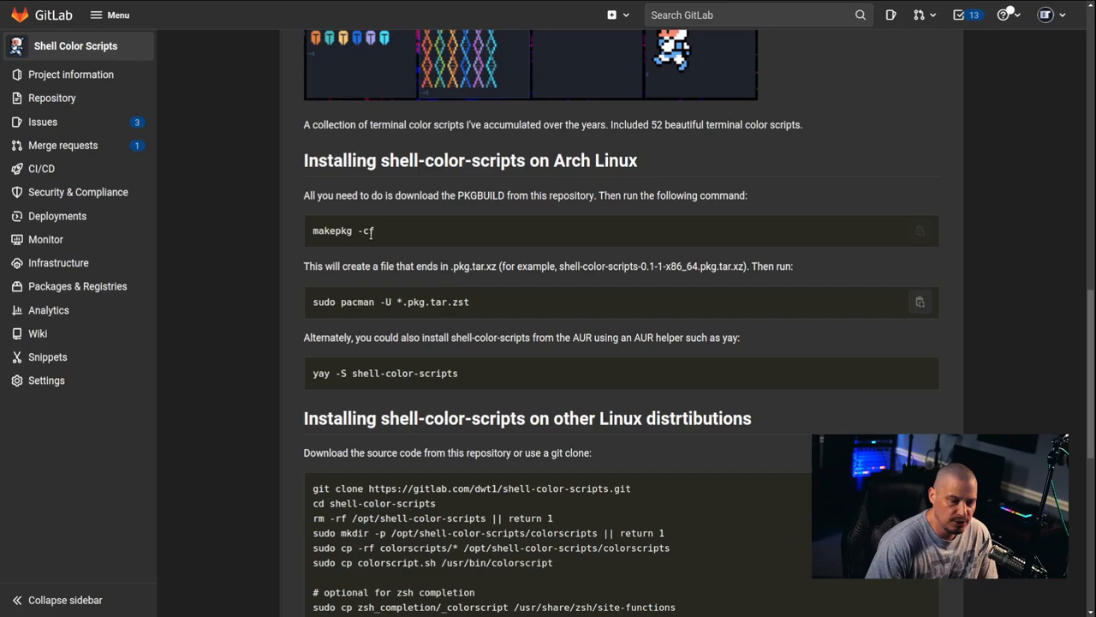
mouse_move(360, 251)
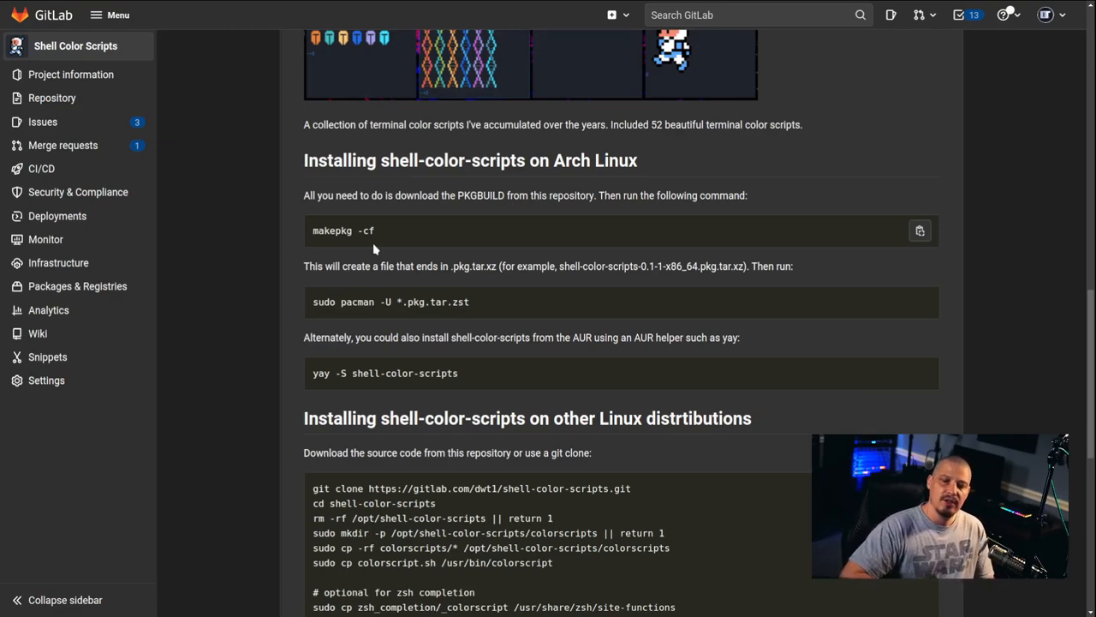
mouse_move(407, 263)
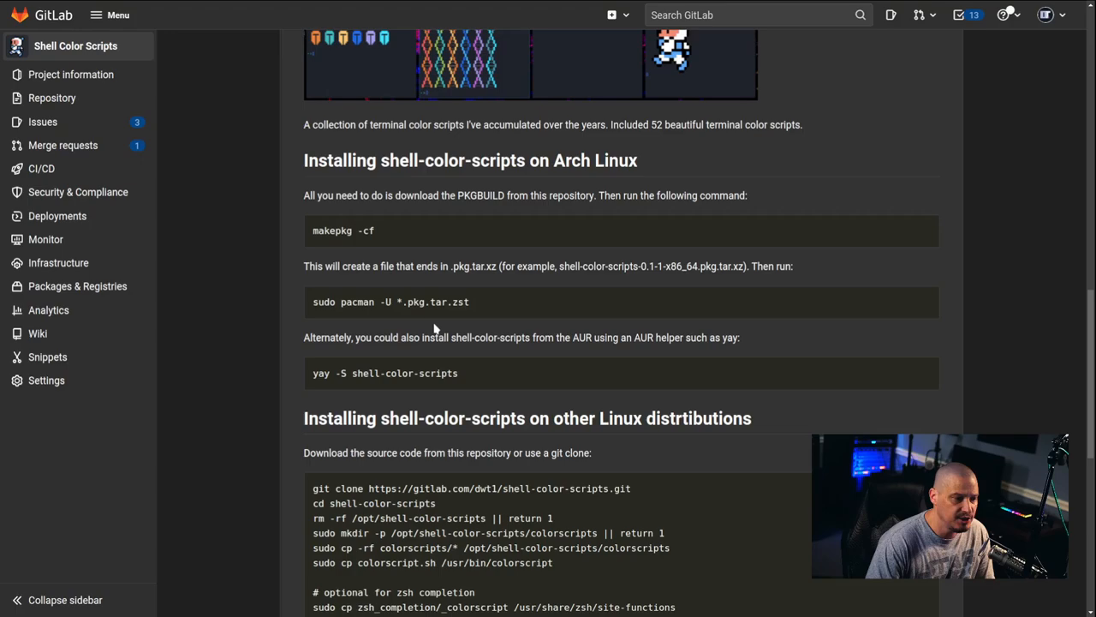
mouse_move(466, 318)
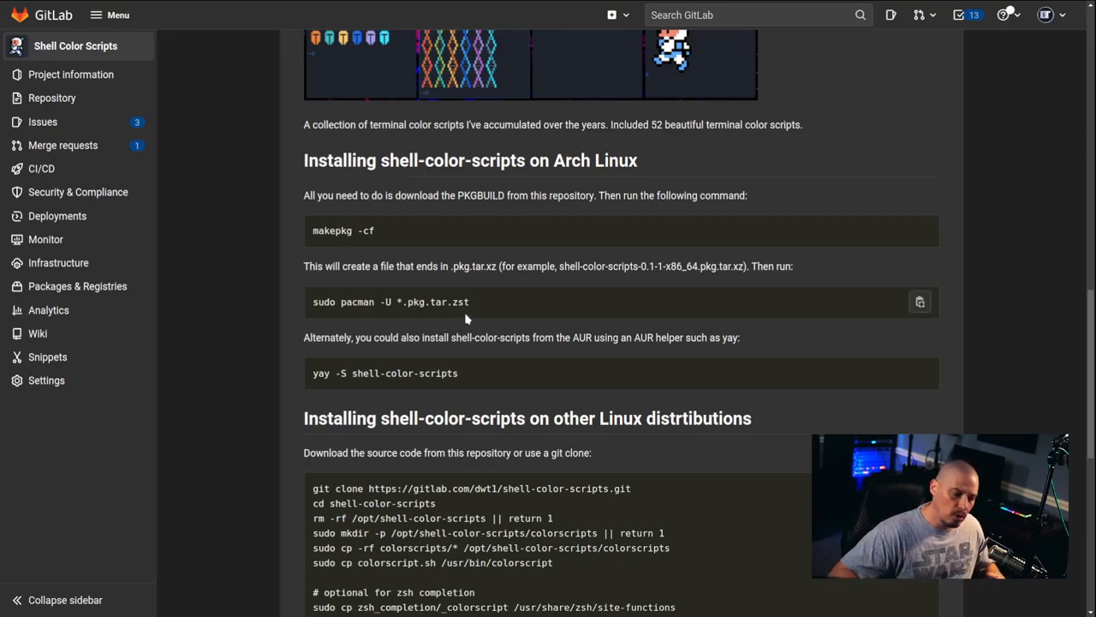
mouse_move(320, 316)
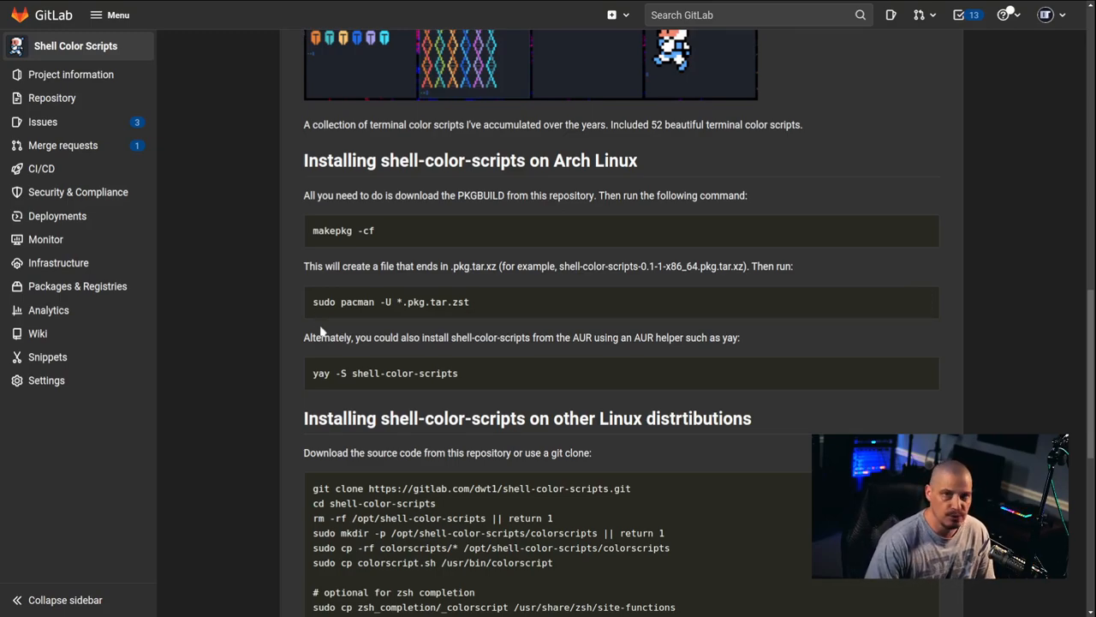
mouse_move(389, 317)
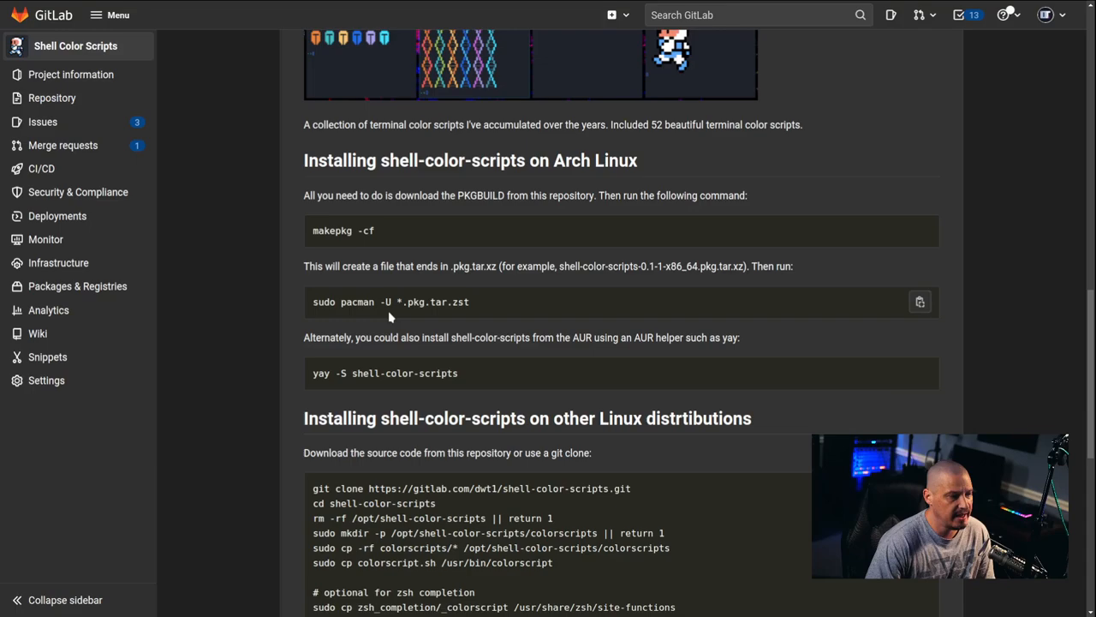
mouse_move(412, 323)
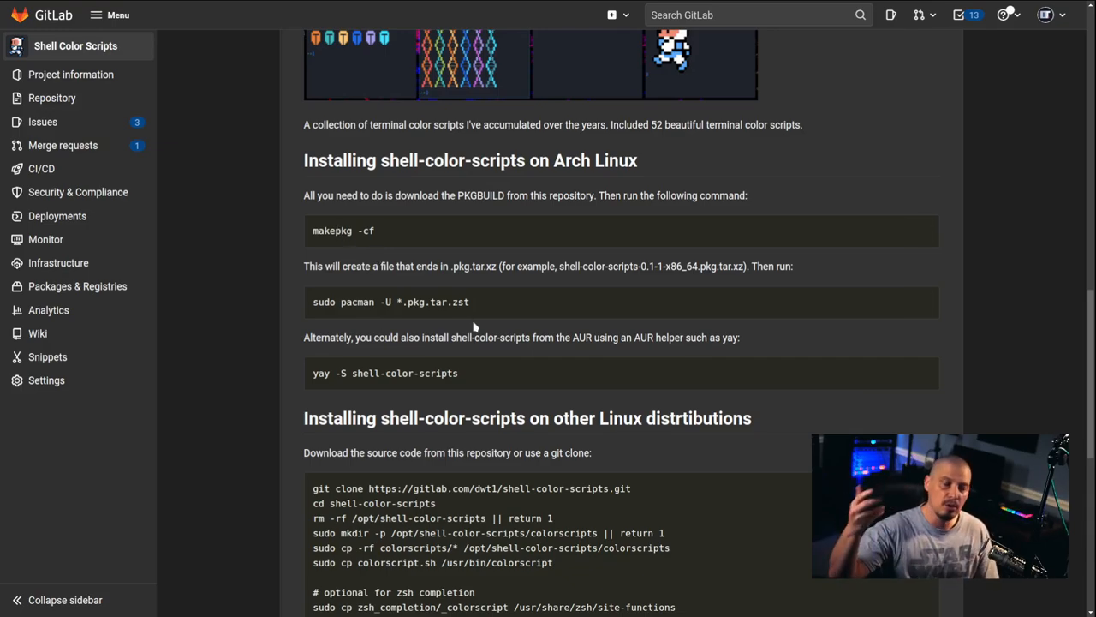
mouse_move(563, 407)
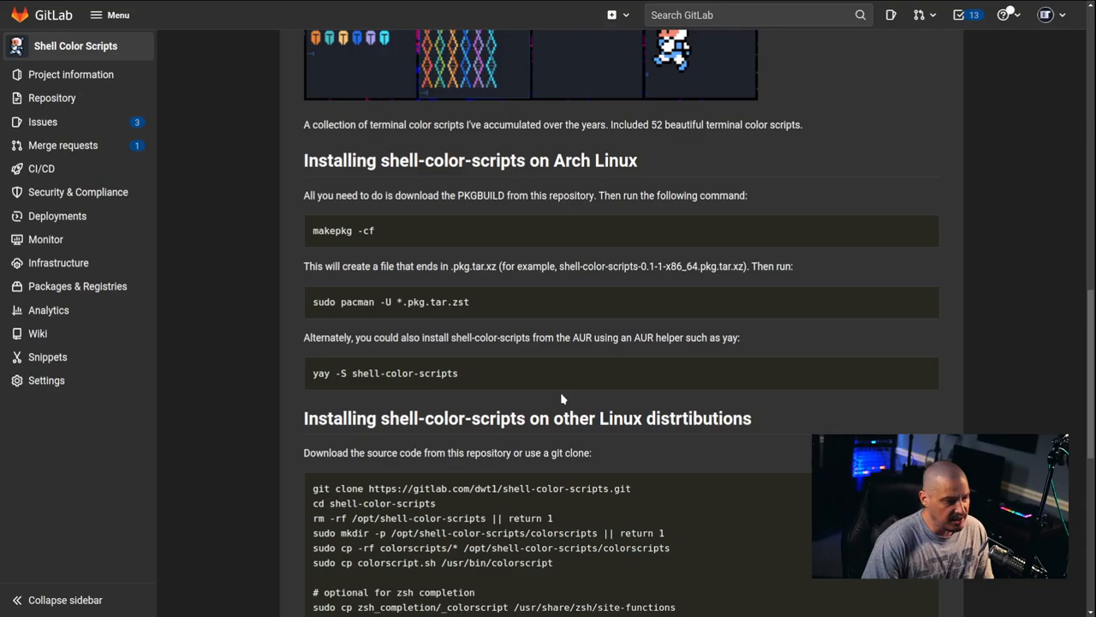
- Review the other-distributions install commands, then switch to the Alacritty terminal
scroll(up, 3)
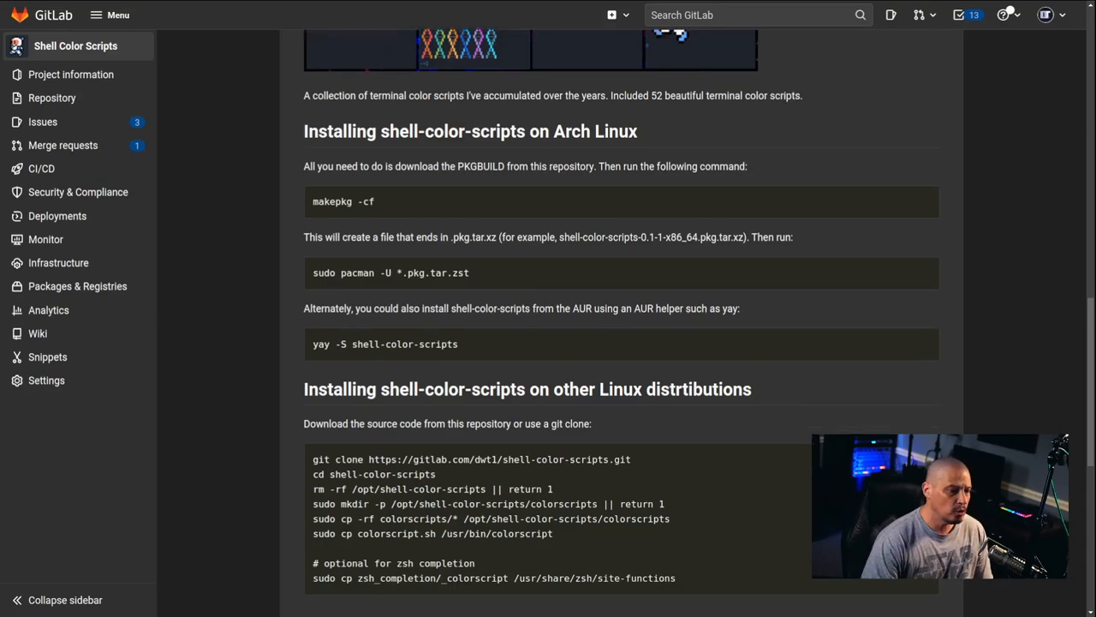
scroll(down, 3)
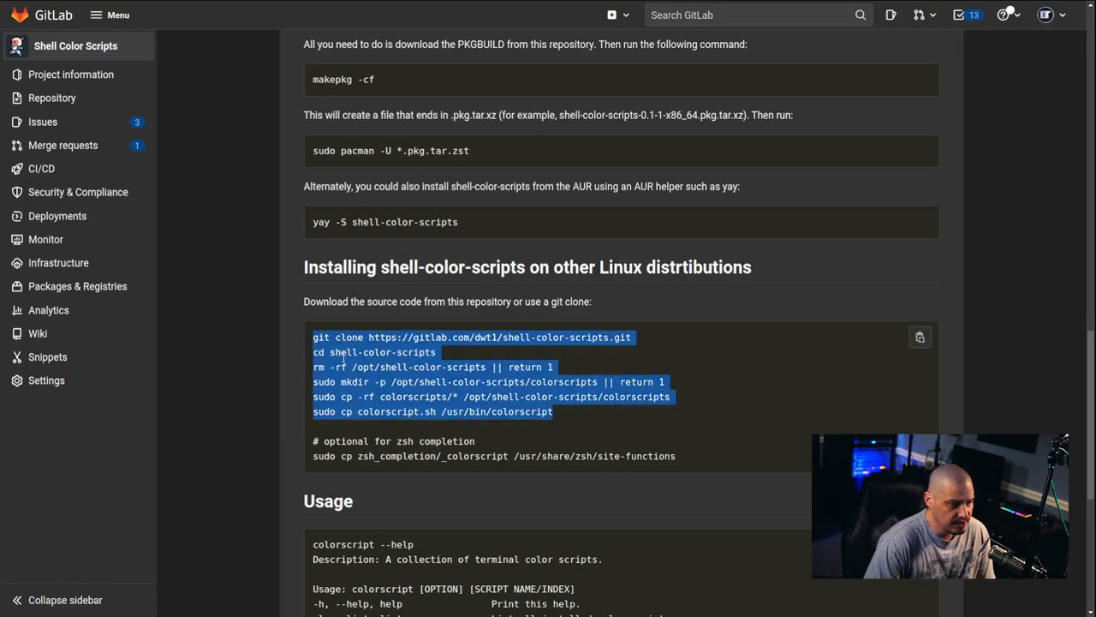
mouse_move(642, 440)
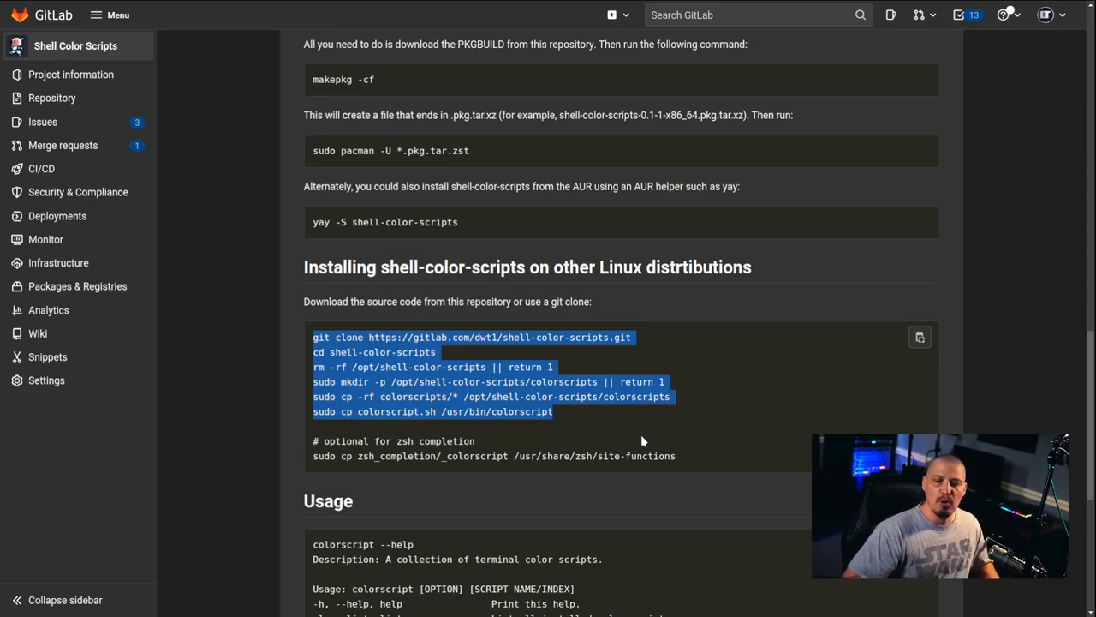
mouse_move(641, 434)
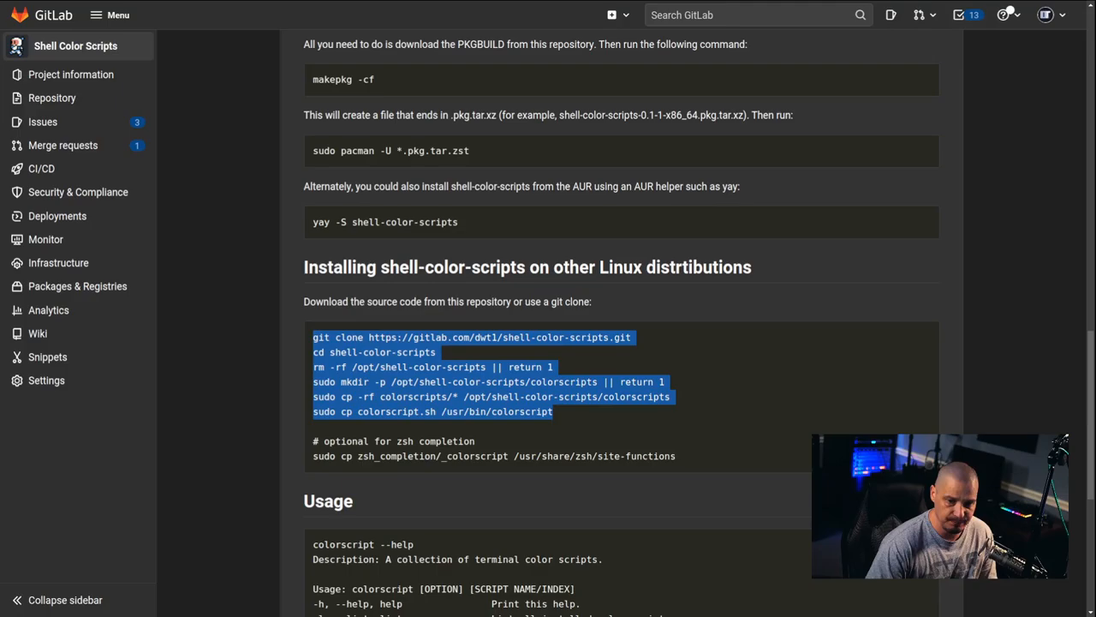
click(75, 46)
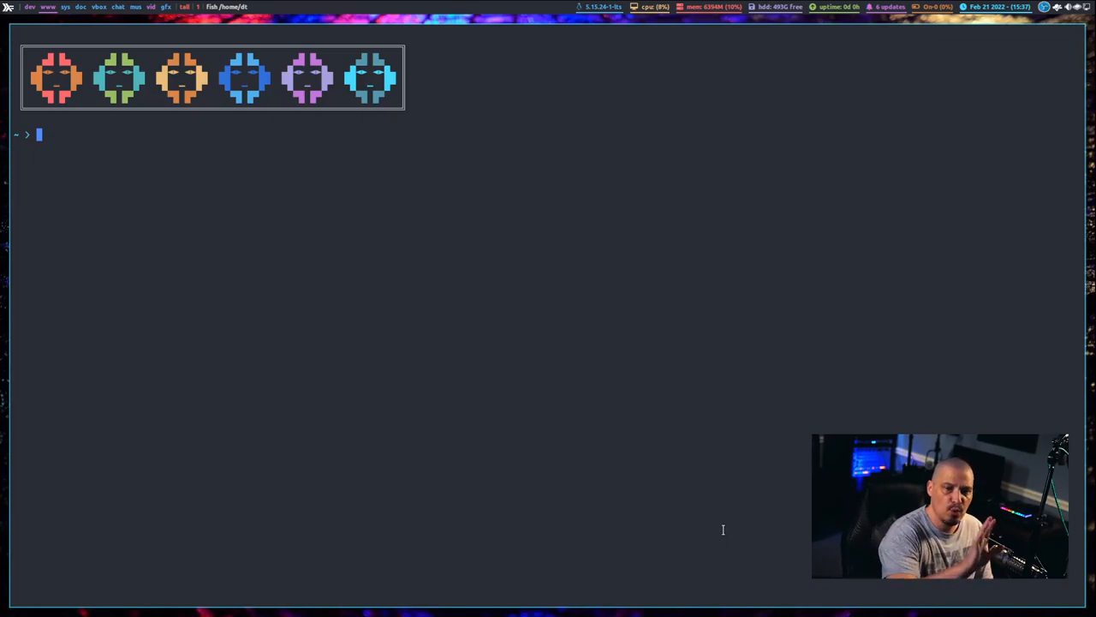
- Run colorscript random three times to draw different random colour-script artworks
text(colorscript -e pipes1)
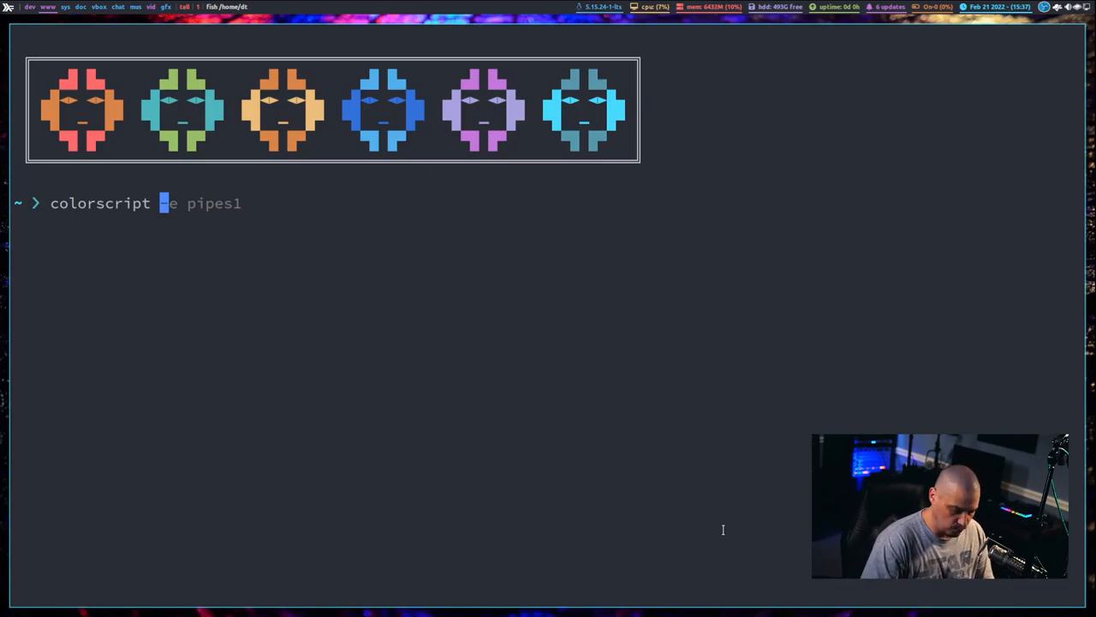
text(random)
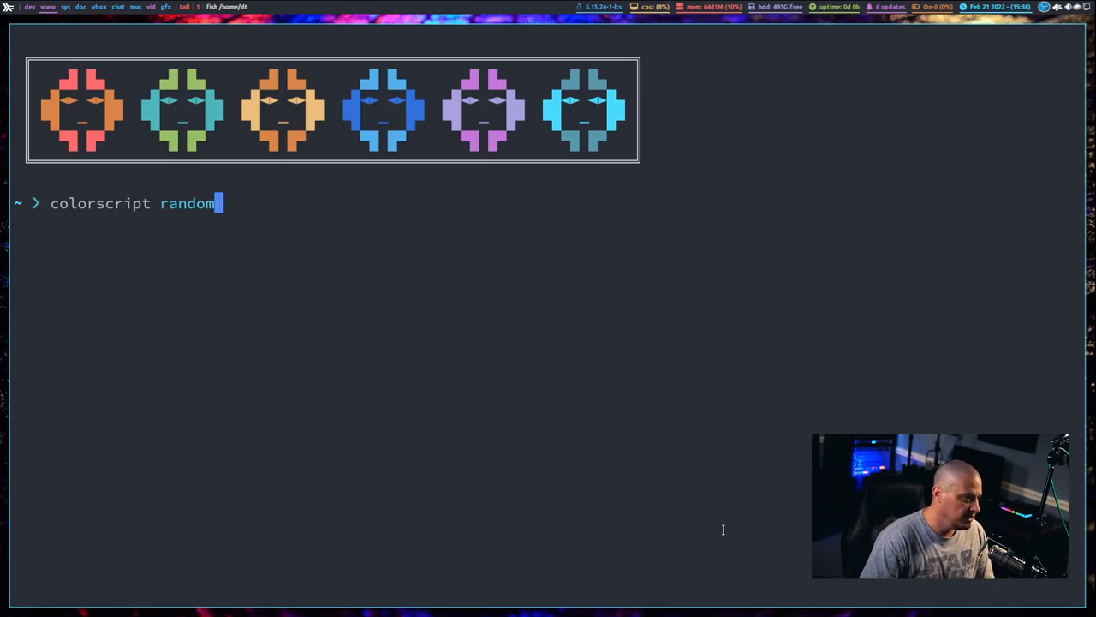
key(Return)
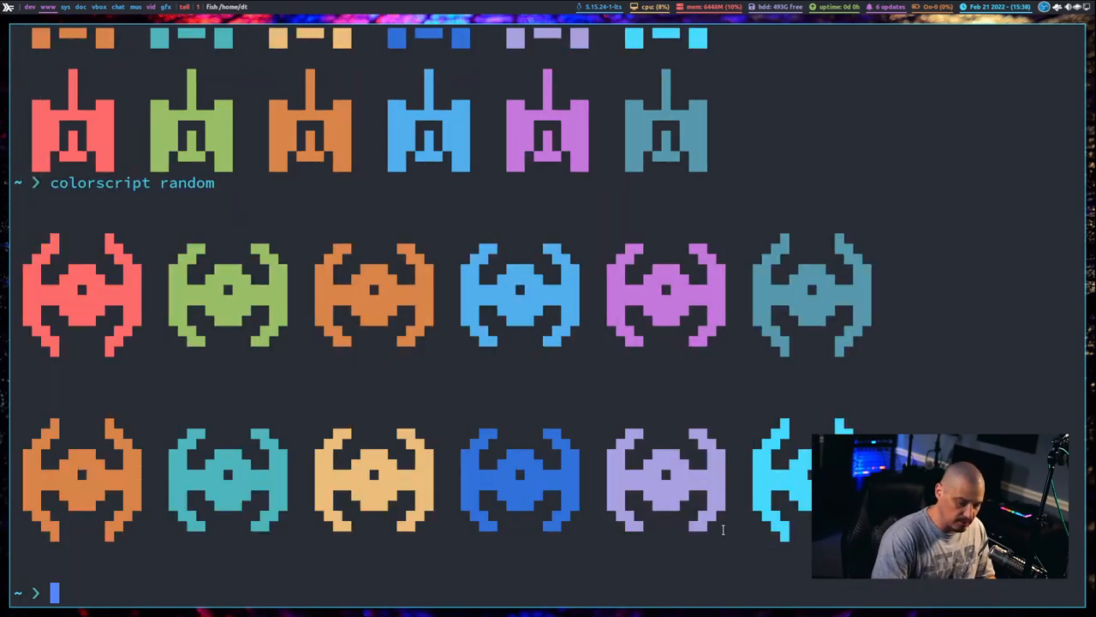
key(Return)
text(colorscript random)
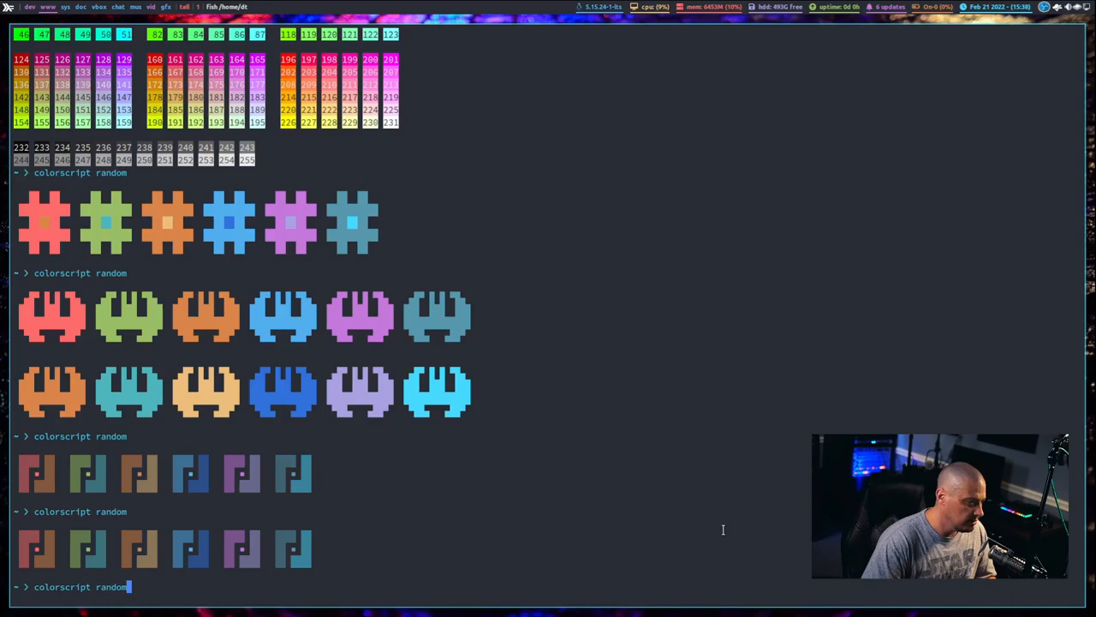
key(Return)
text(vim .bashrc)
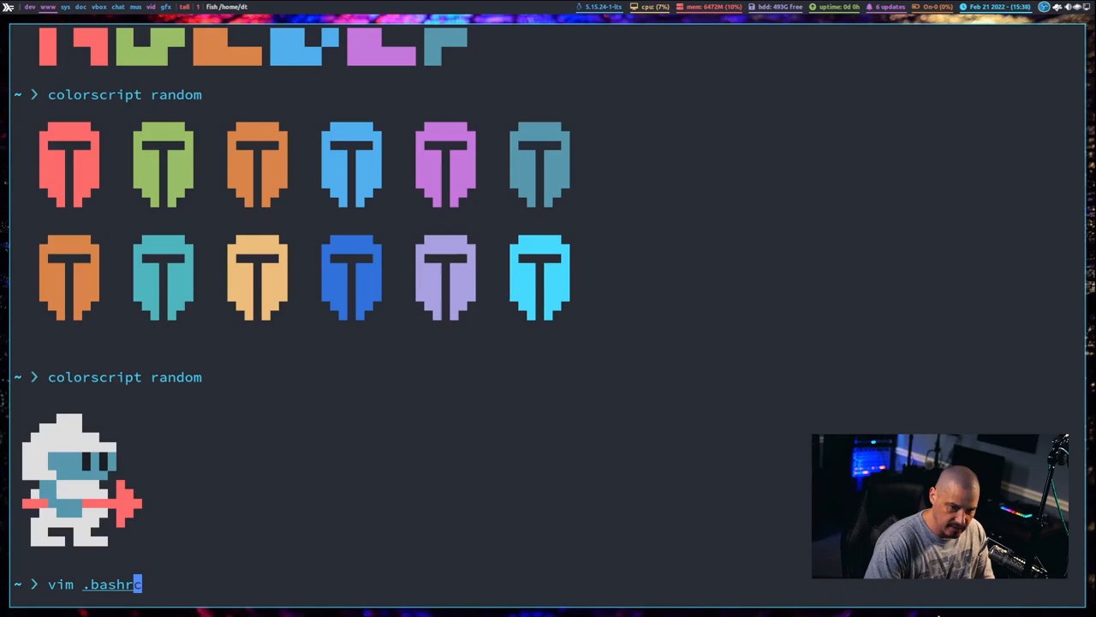
- Open .bashrc in vim and move down to the colorscript random line
key(Return)
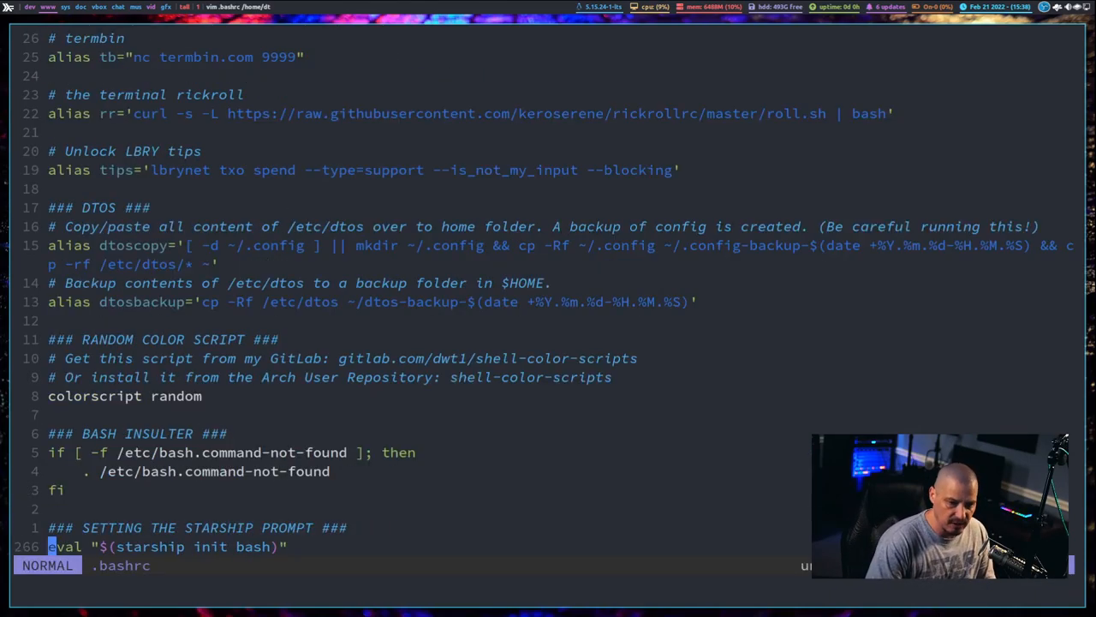
scroll(down, 3)
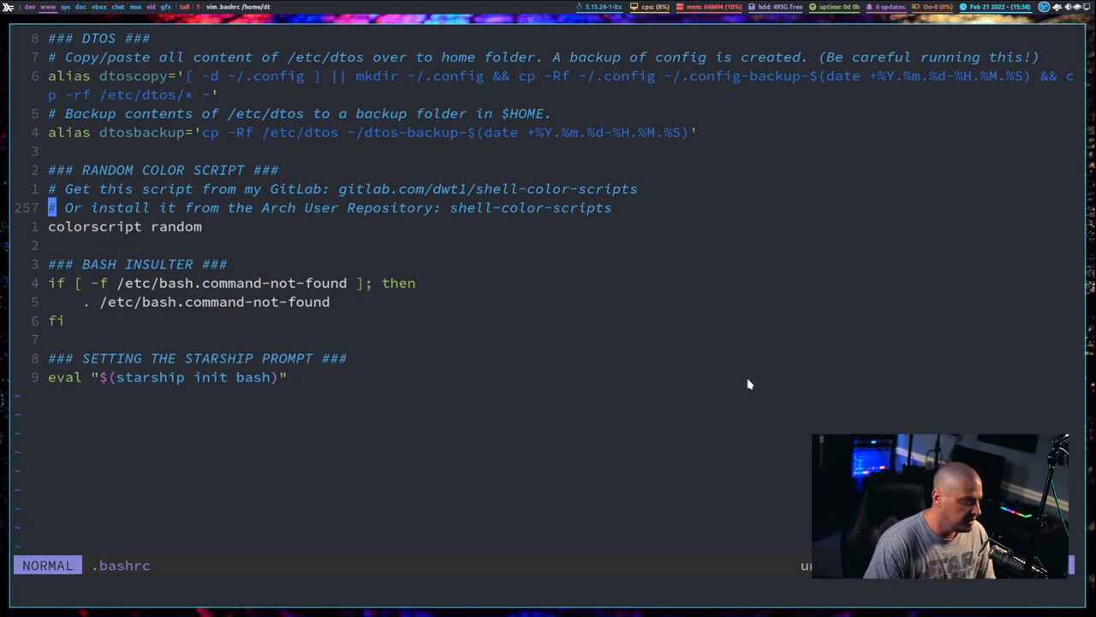
key(j)
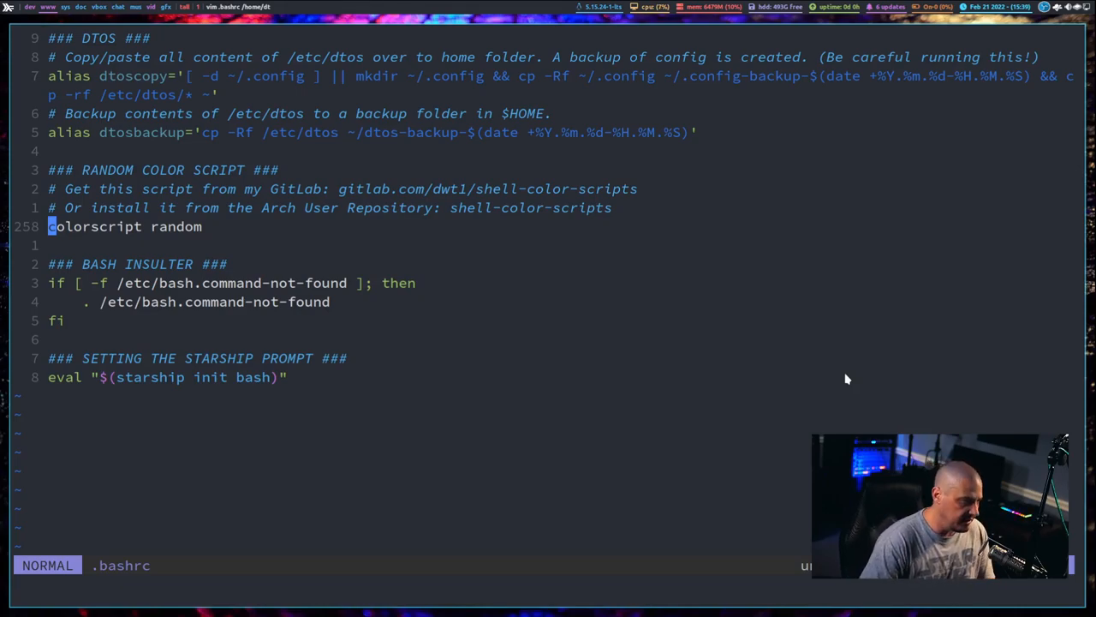
mouse_move(168, 248)
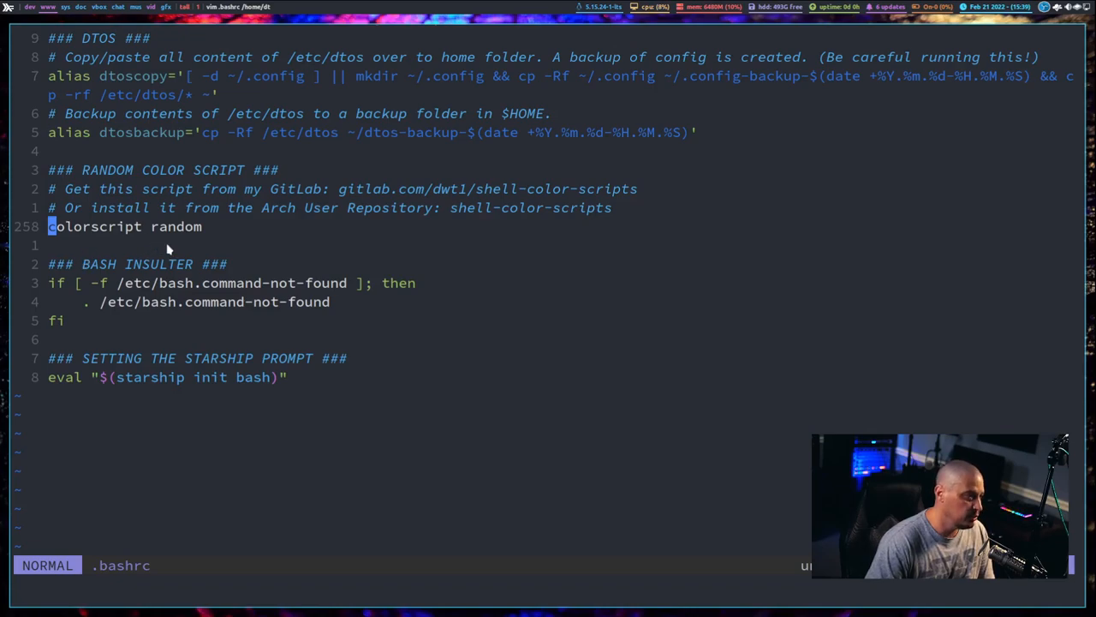
mouse_move(480, 437)
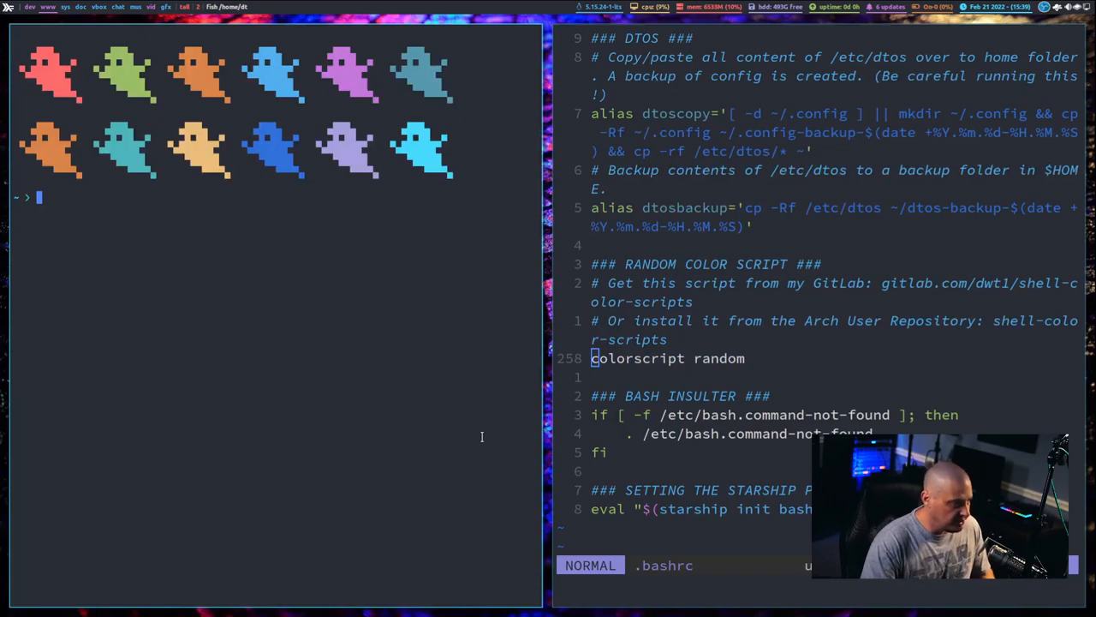
text(bashrc)
text(cle)
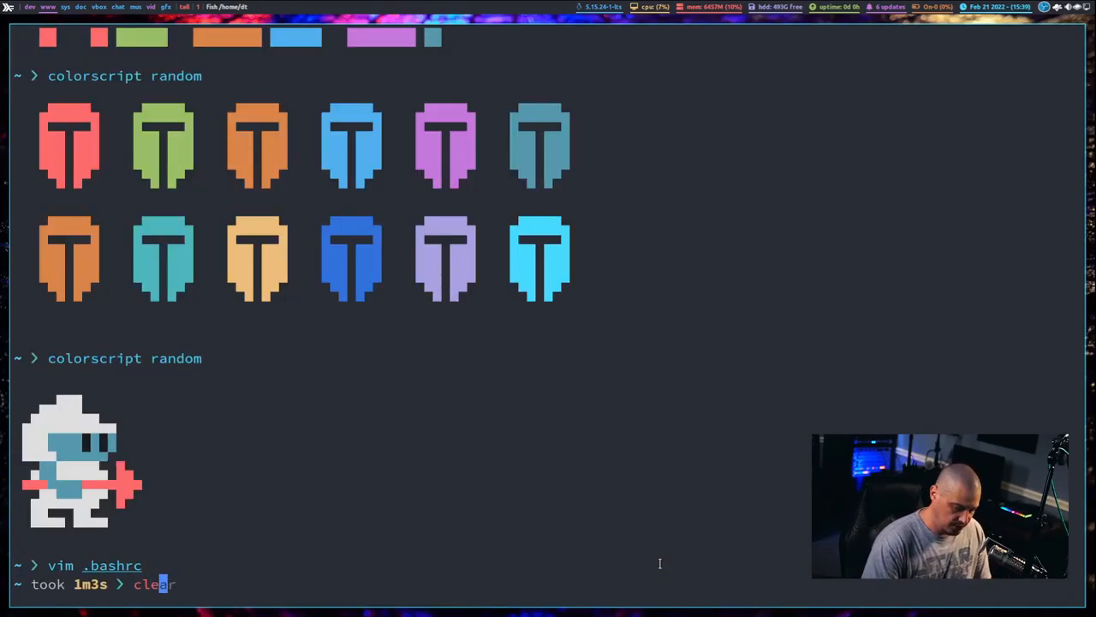
- Clear the screen, run bare colorscript for usage, then show its help with -h
key(Return)
text(color)
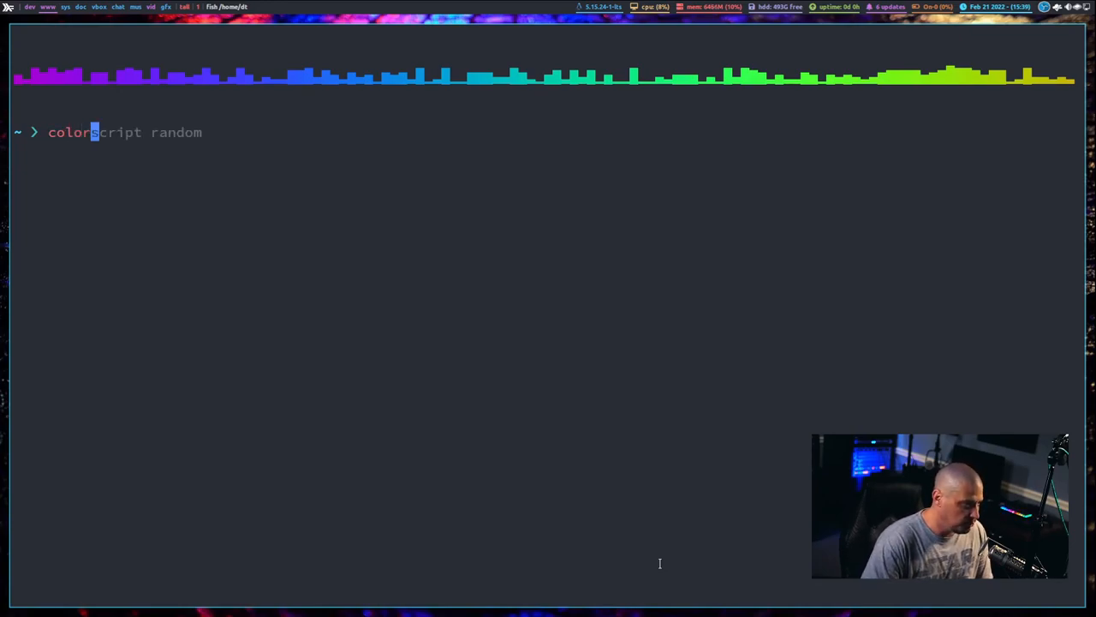
key(ctrl+w)
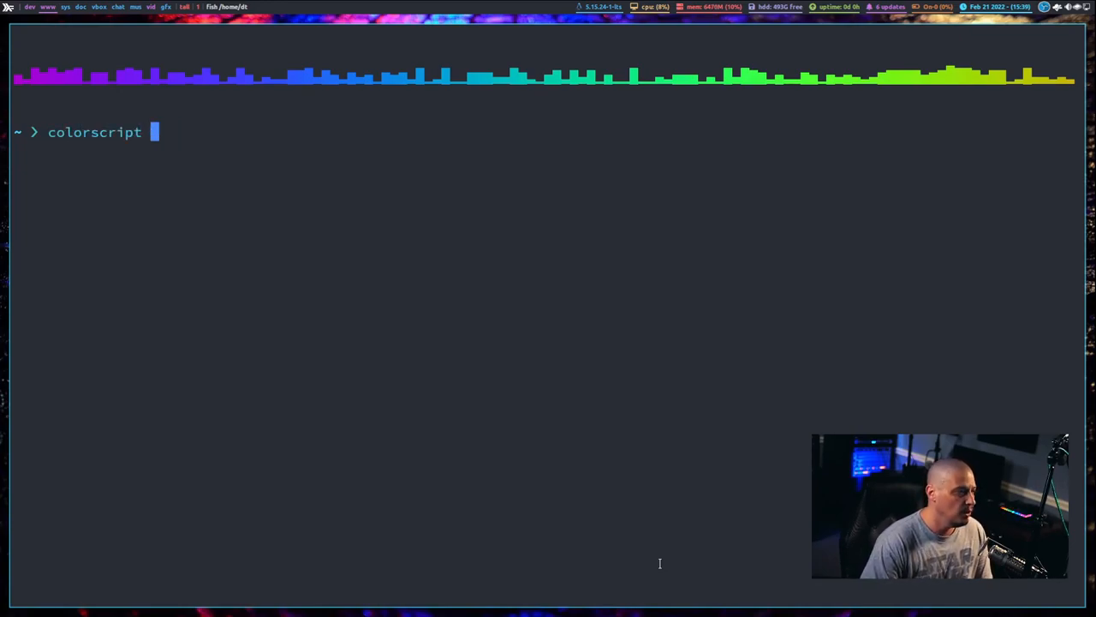
key(Return)
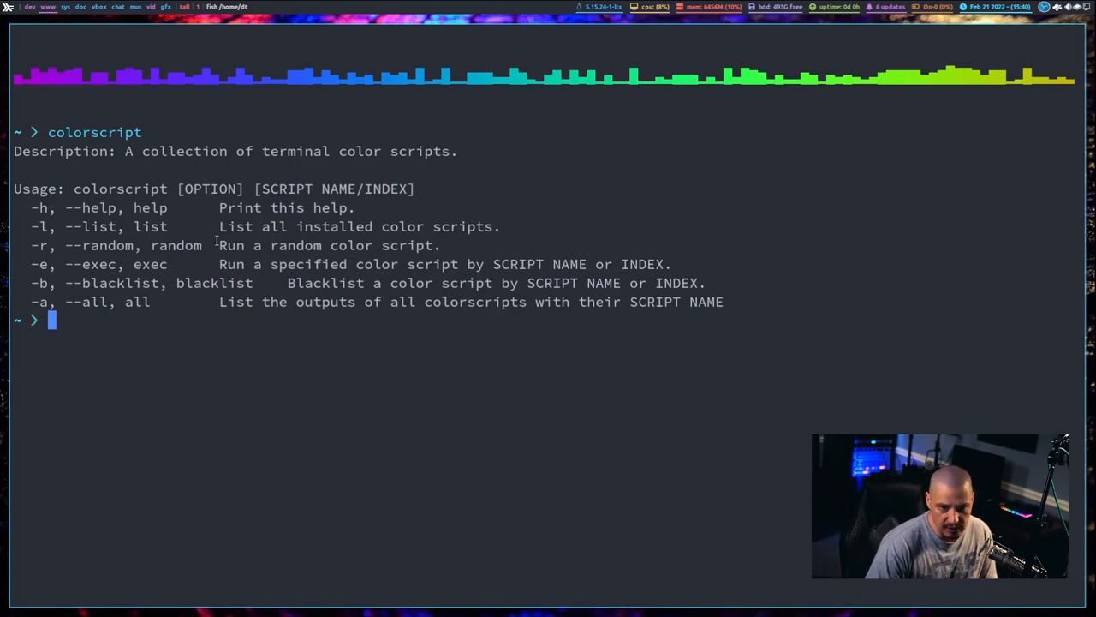
mouse_move(184, 433)
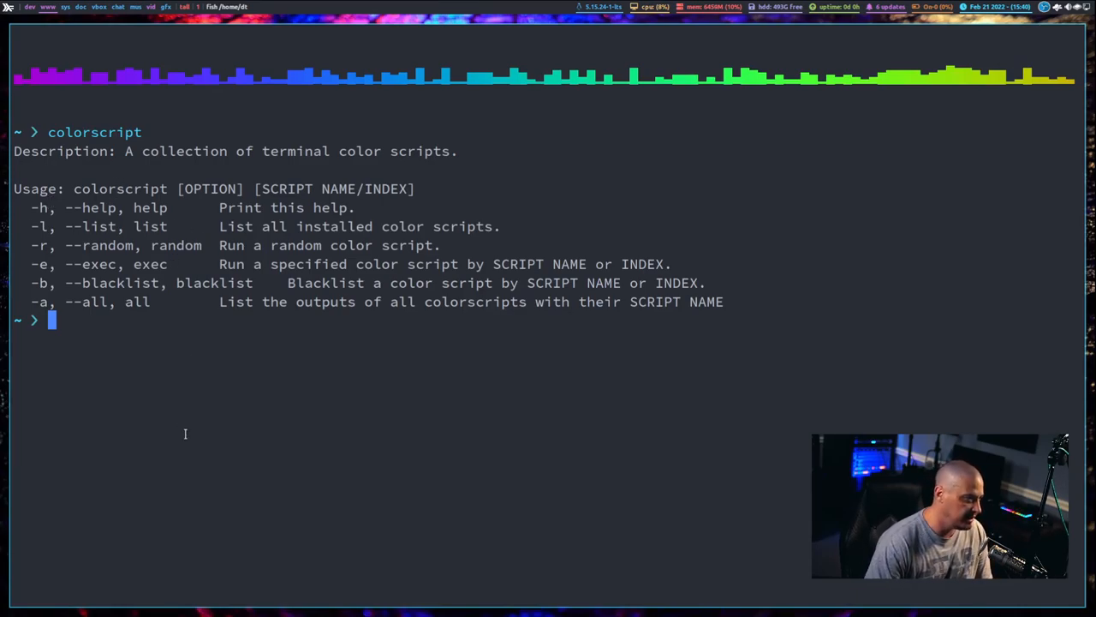
text(colorscript -e pipes1)
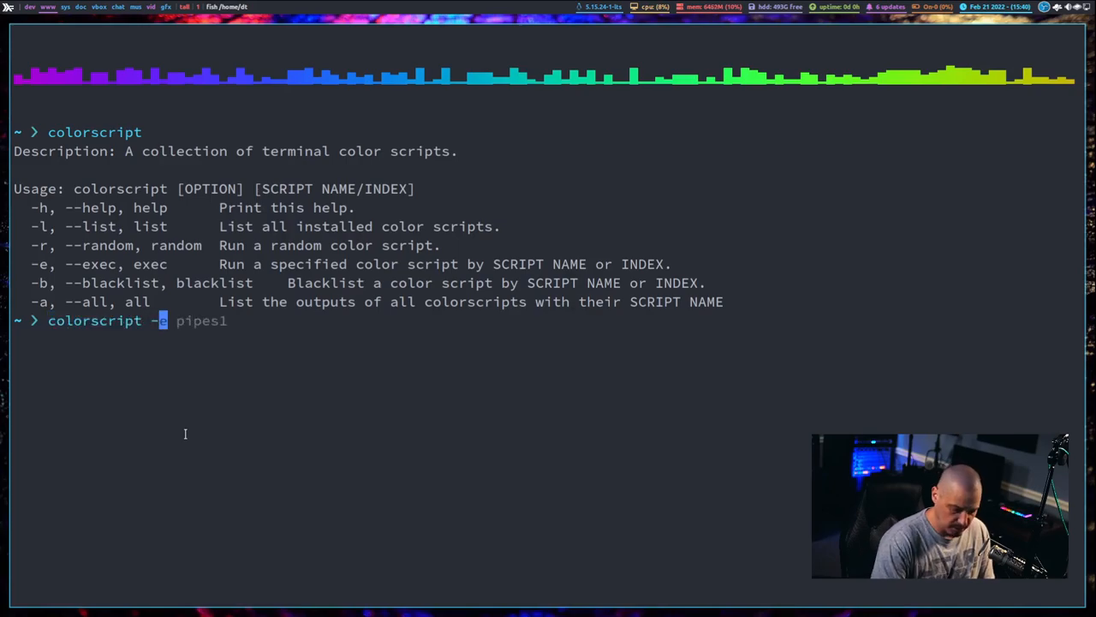
key(Return)
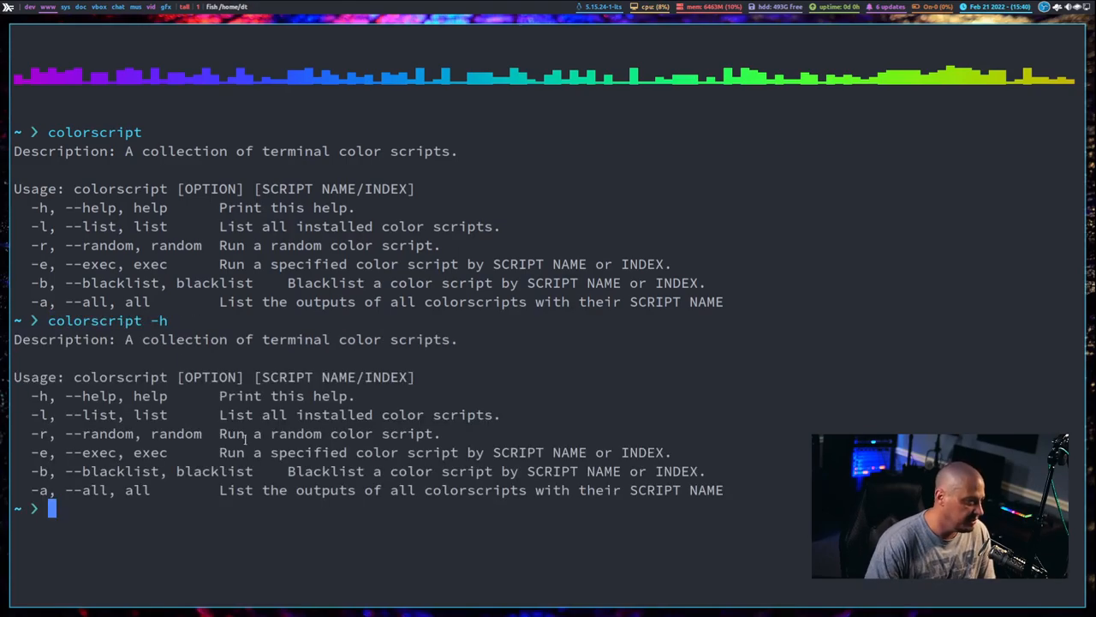
mouse_move(309, 548)
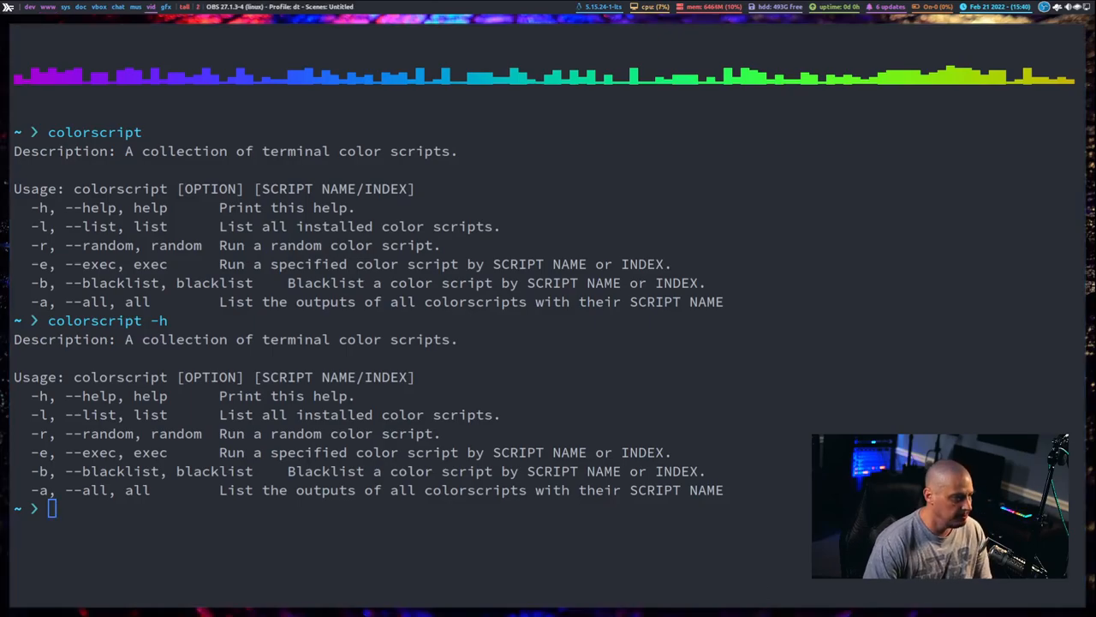
- Run colorscript with the -r random option
text(colorscript -)
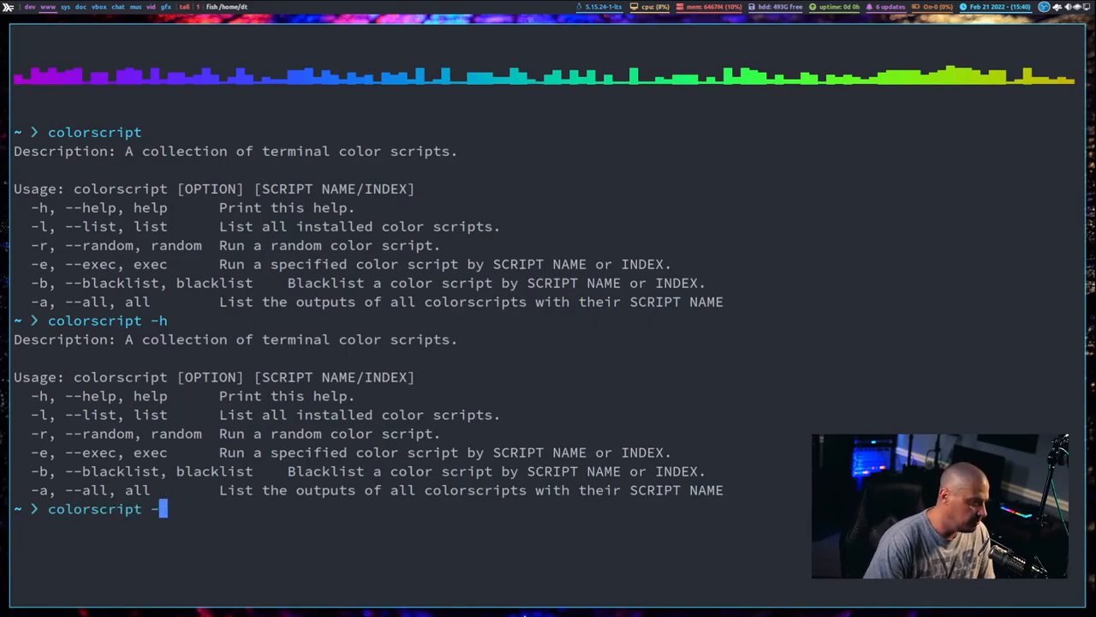
text(random)
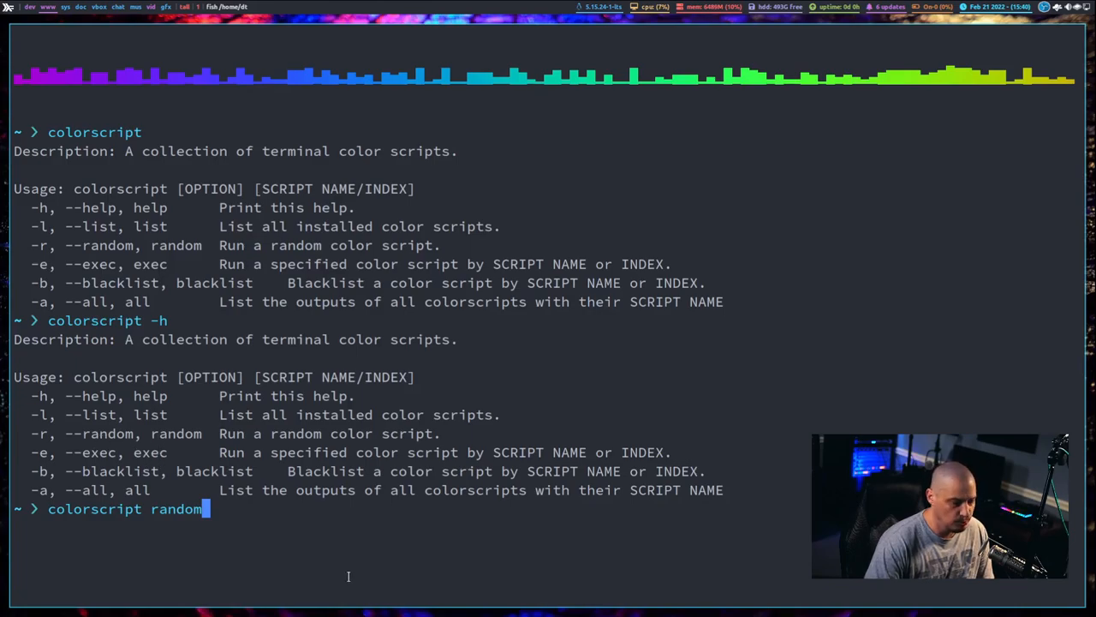
text(-r)
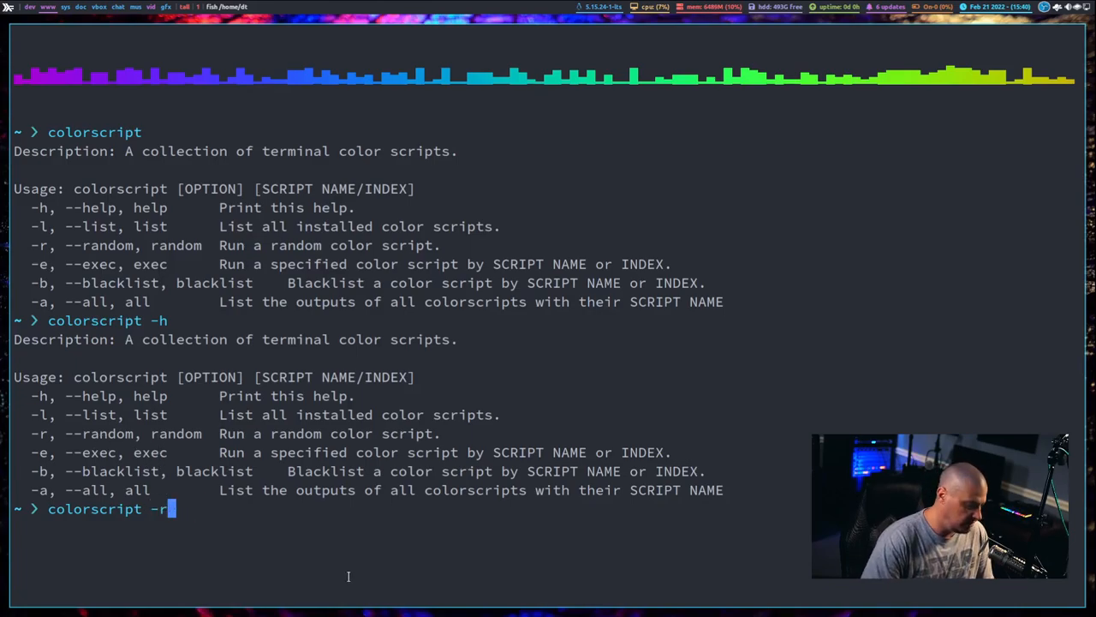
key(Return)
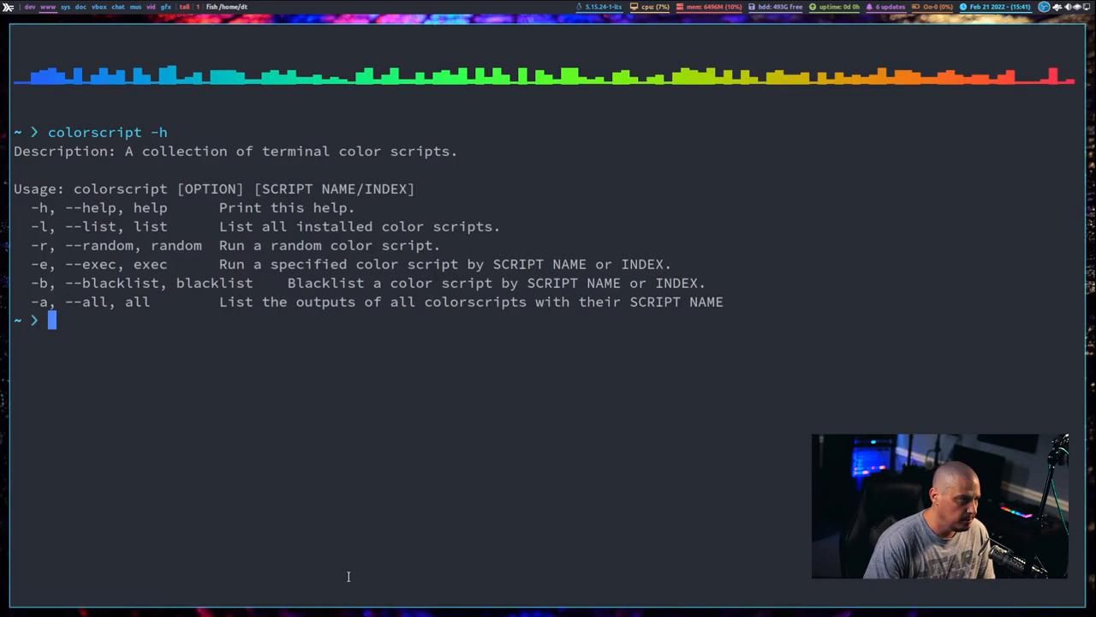
mouse_move(126, 349)
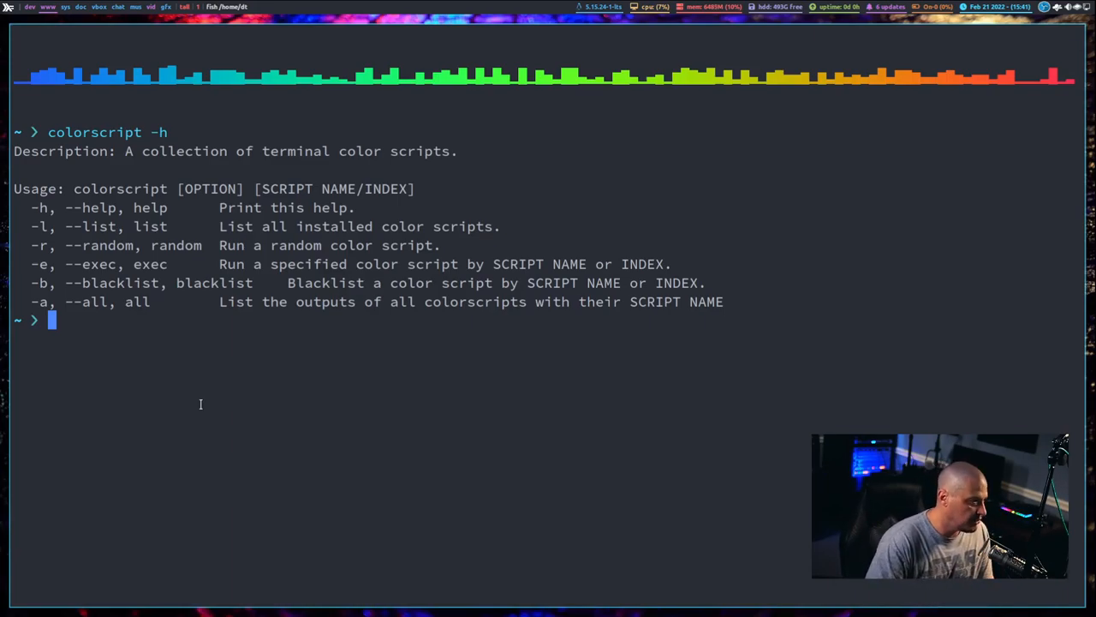
- Recall the previous command and edit it into colorscript -l
key(Up)
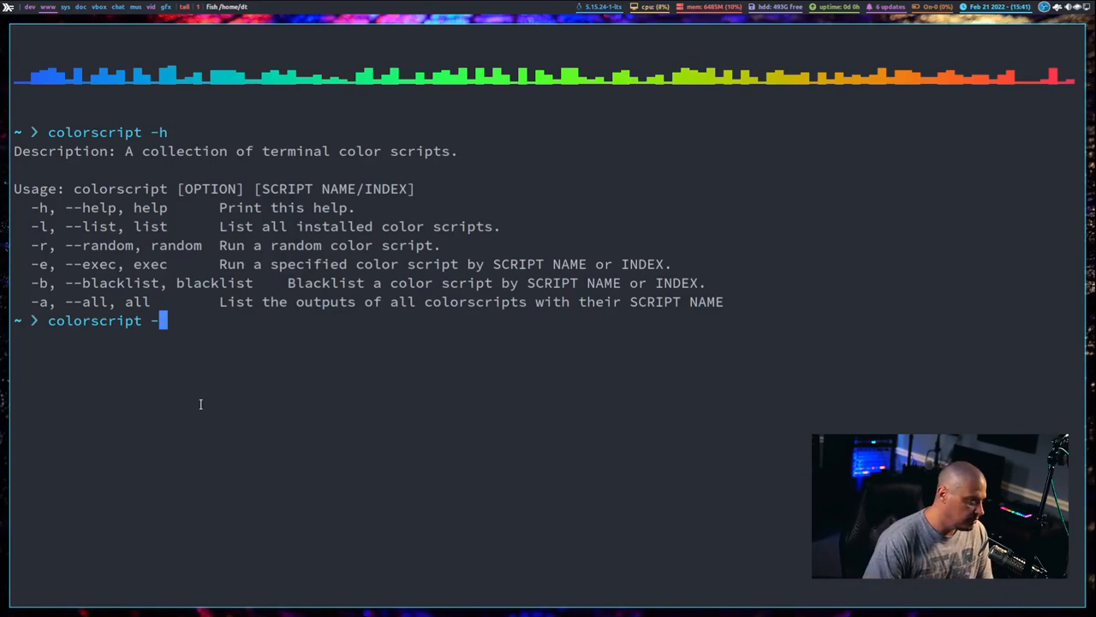
text(l)
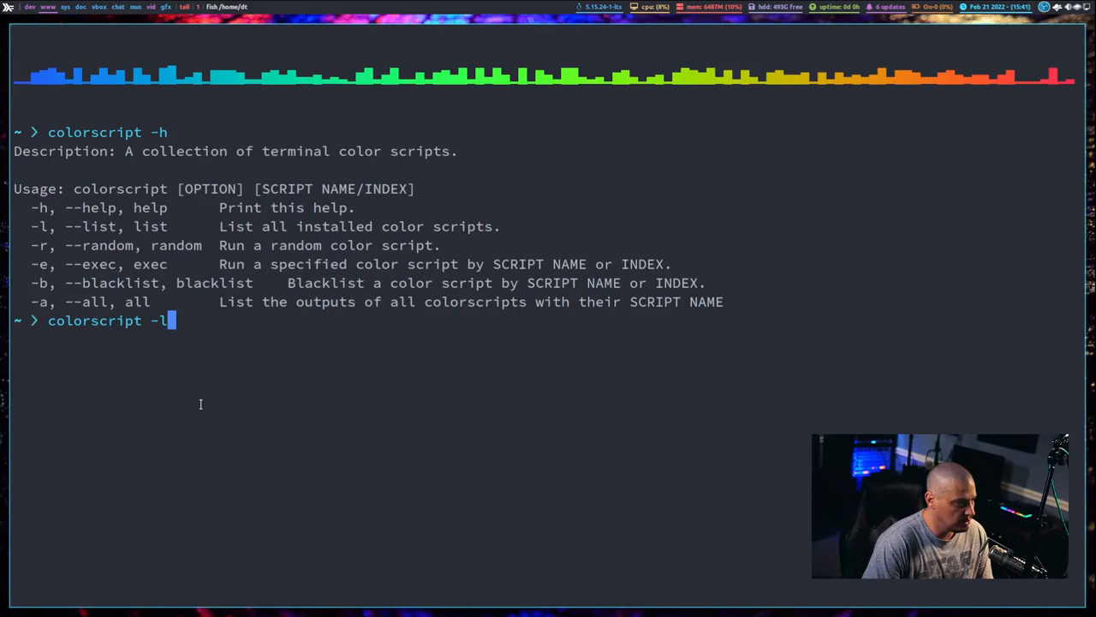
- List all 56 installed colour scripts and run script number 7
key(Return)
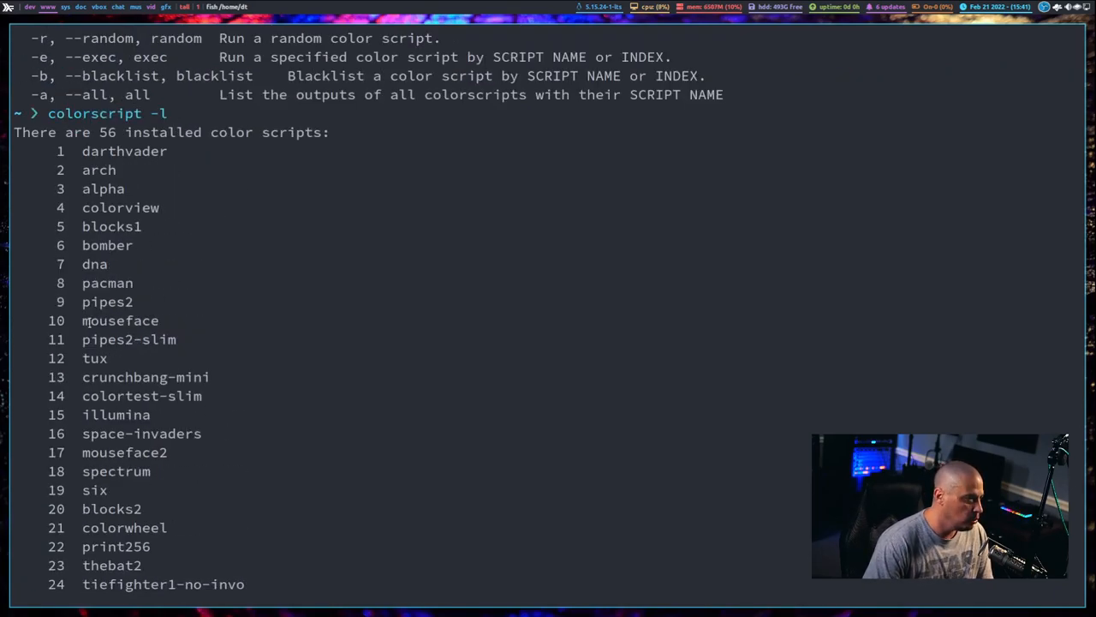
mouse_move(173, 314)
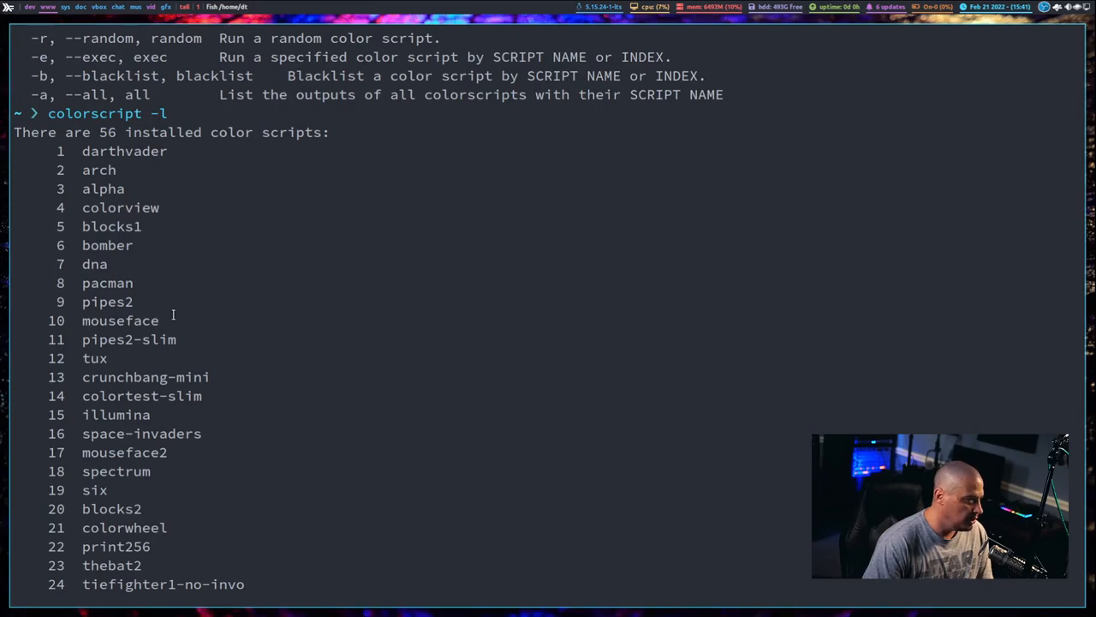
mouse_move(577, 489)
text(colorscript -)
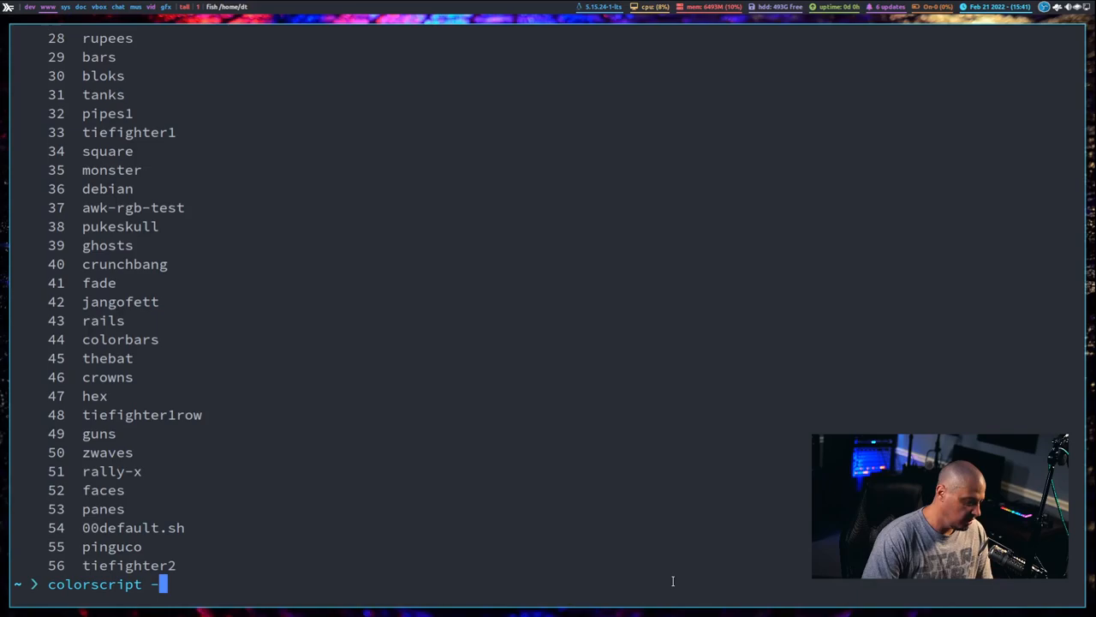
text(e pipes1)
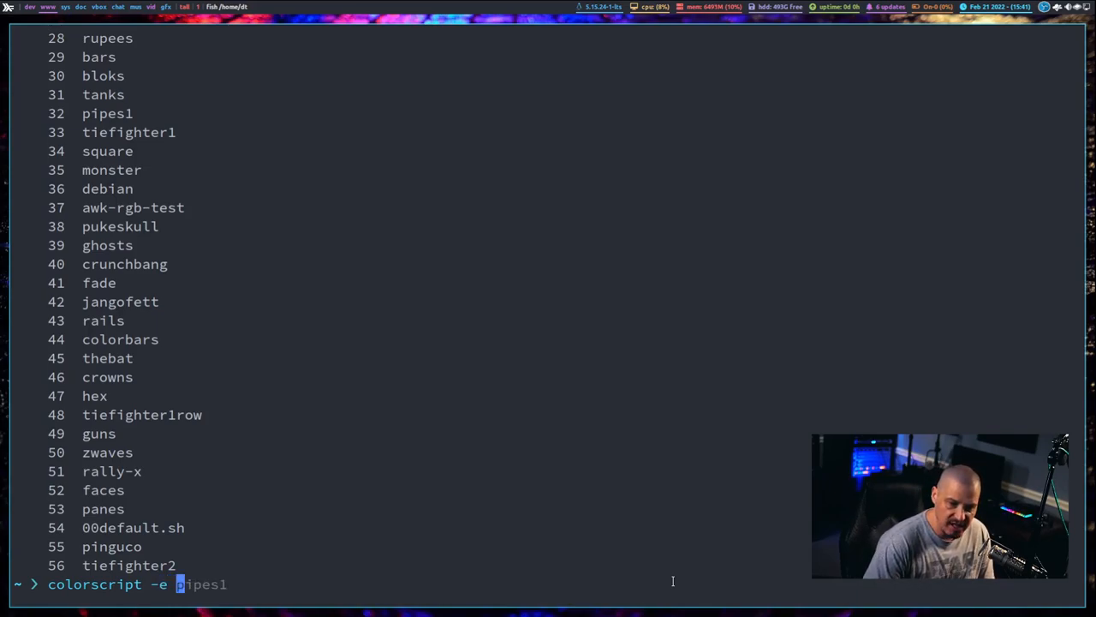
text(7)
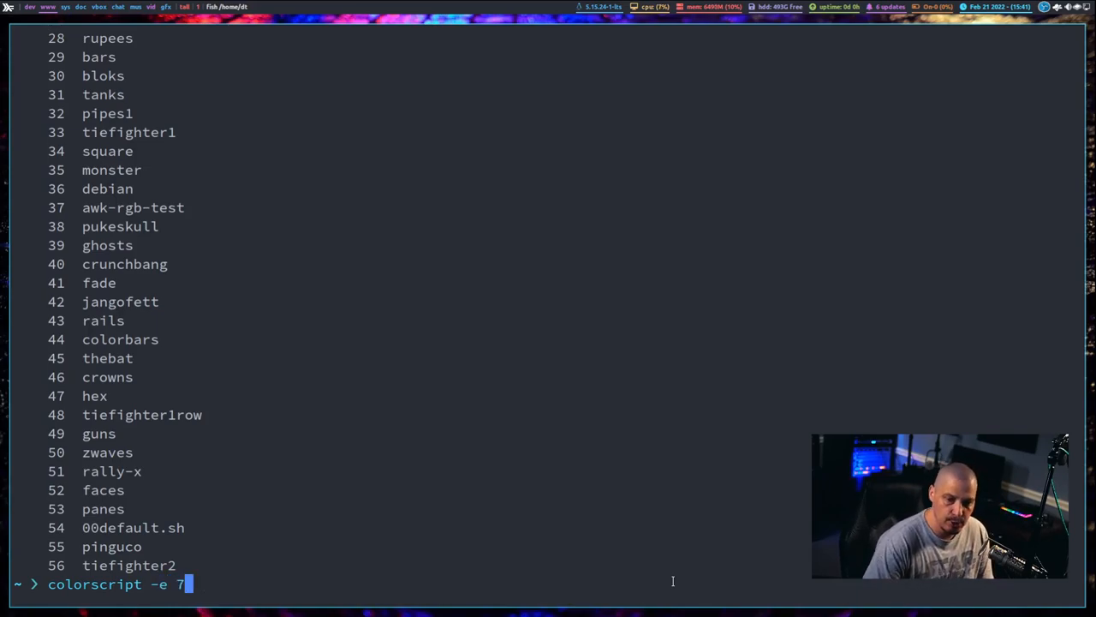
key(Return)
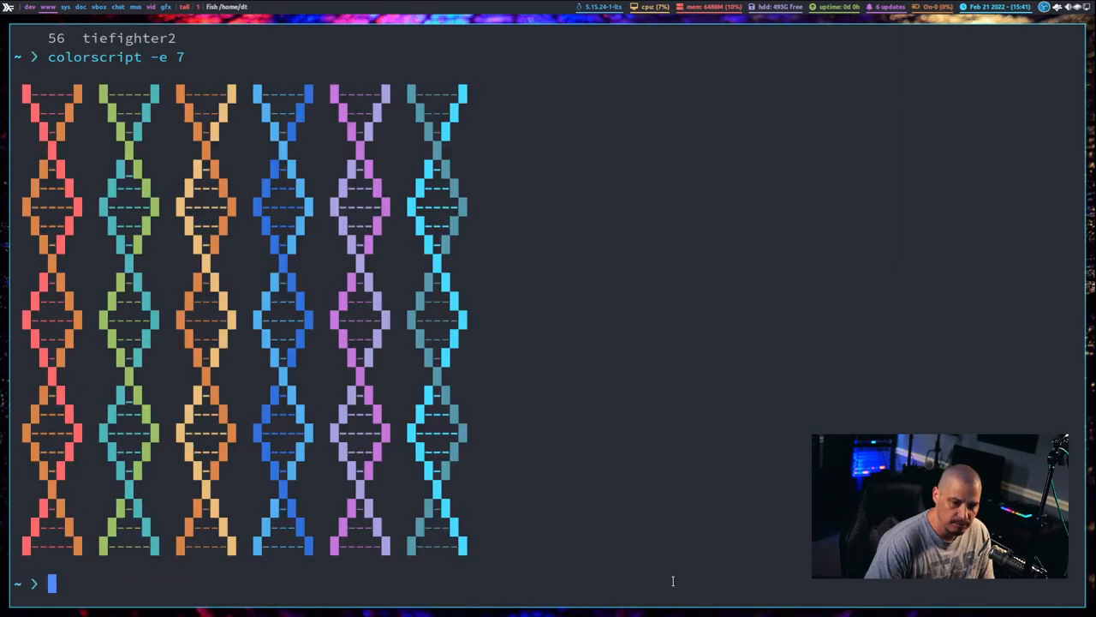
- Draw the DNA helix colour script by name with colorscript -e dna
text(colorscript -e)
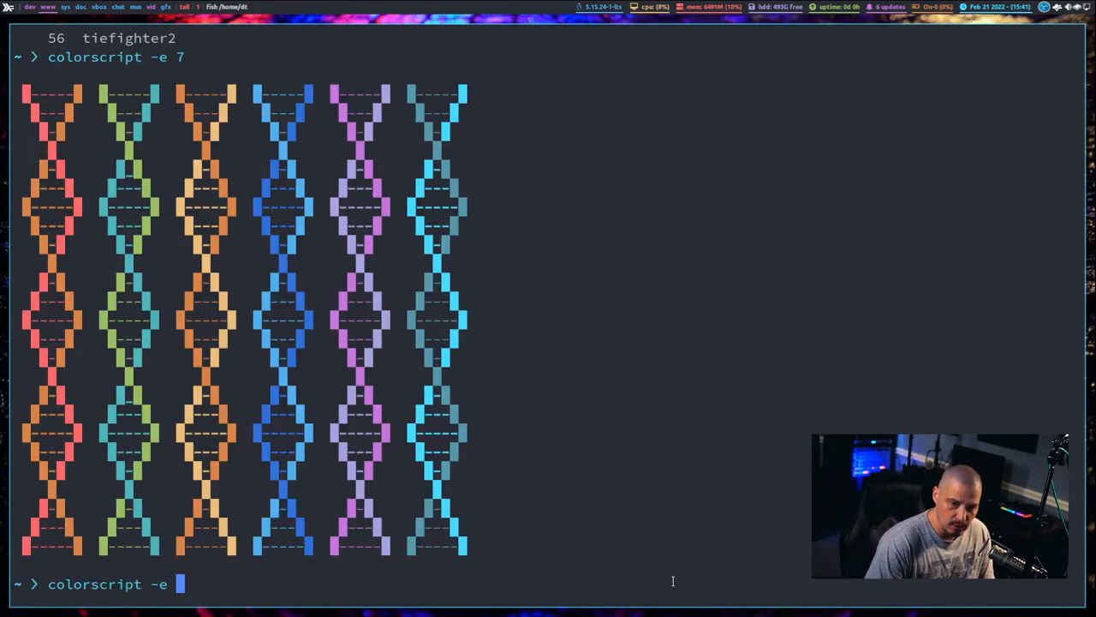
text(dotfiles/)
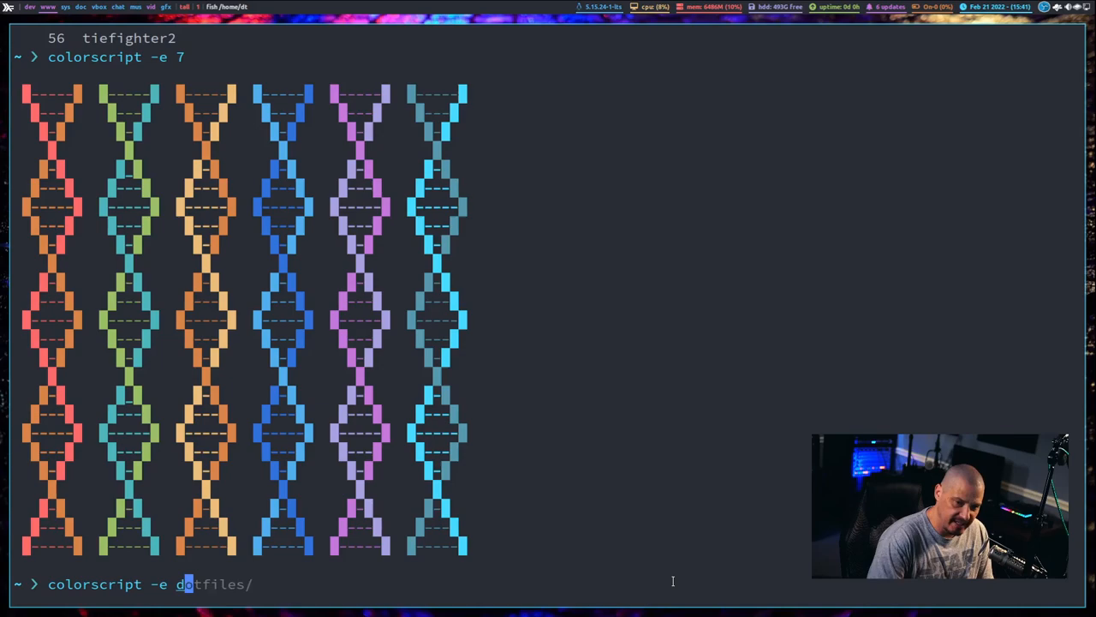
key(Return)
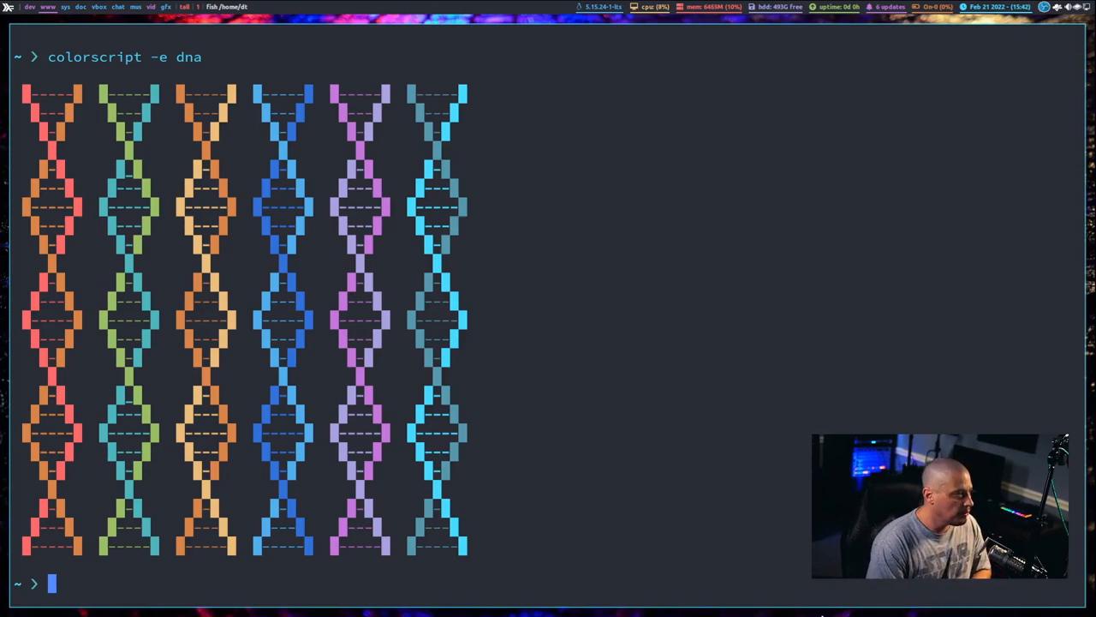
- Run colorscript -e bomber, stop its animation with Ctrl+C, then retype the command
text(colorscript -e)
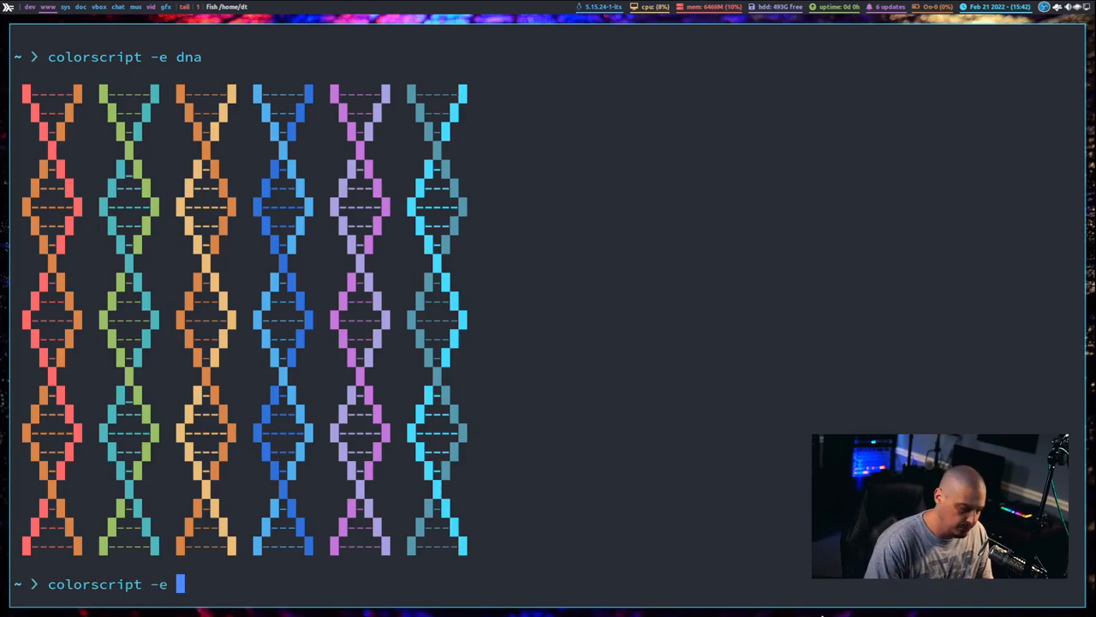
text(bomber)
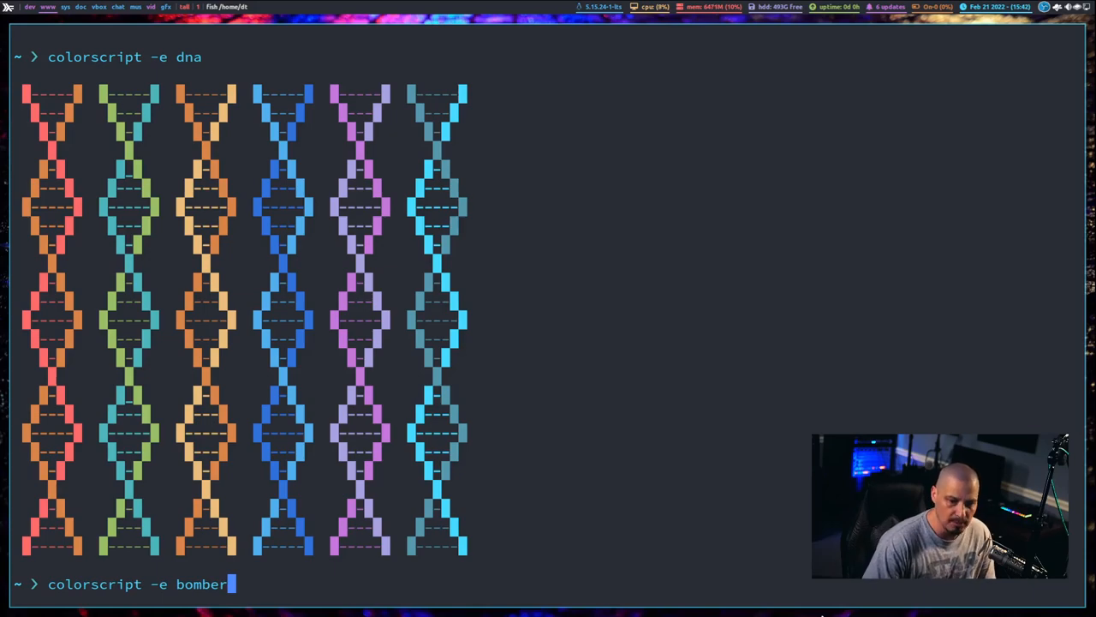
key(Return)
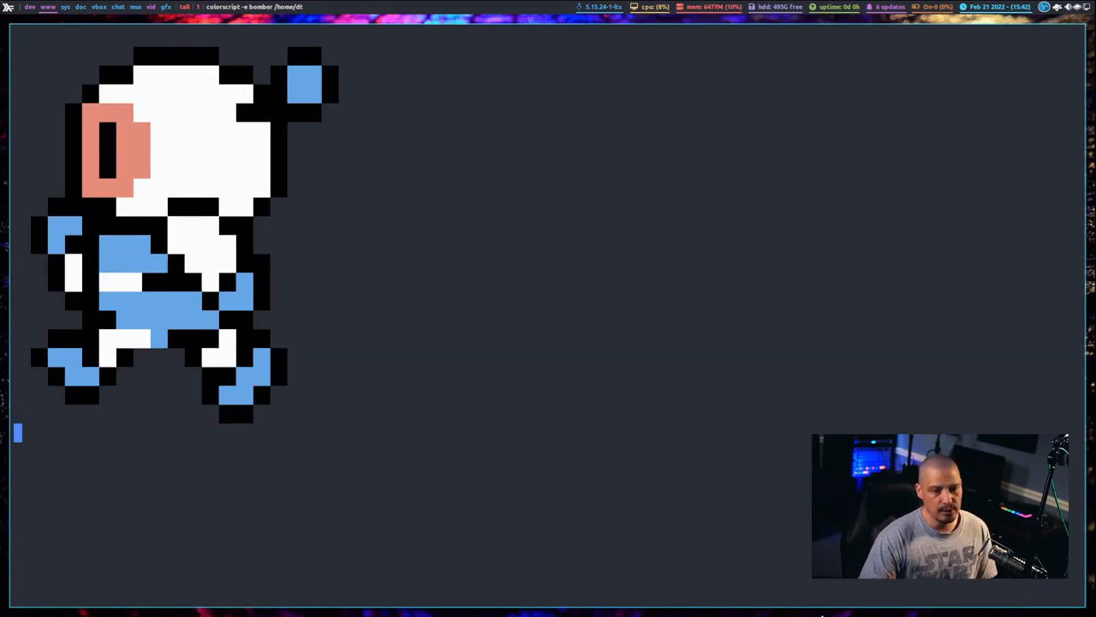
key(ctrl+c)
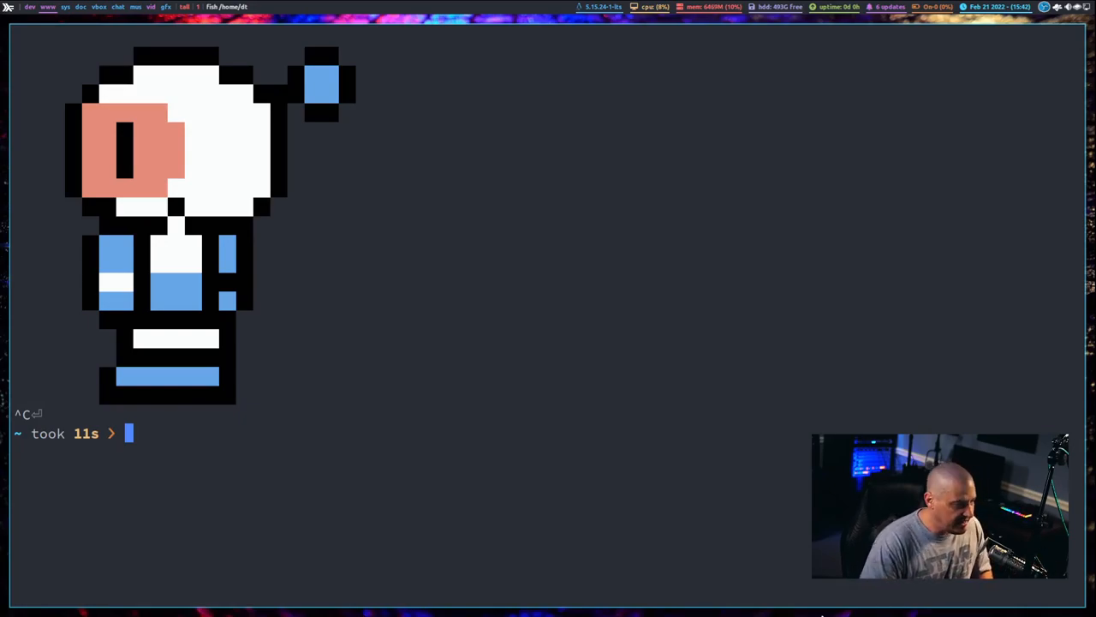
text(colorscript -e bomber)
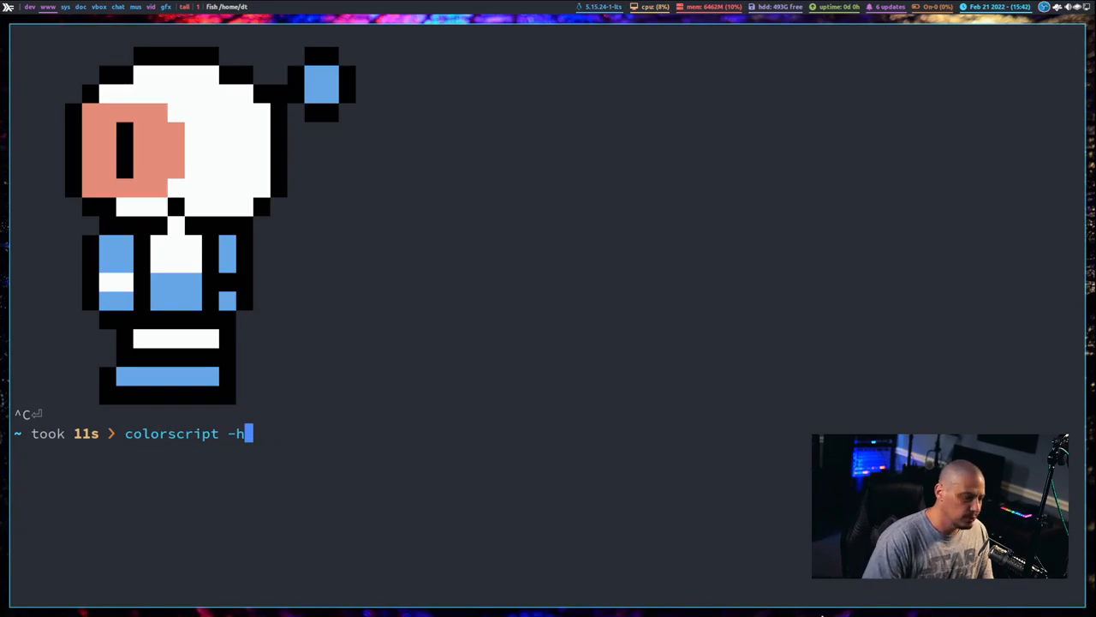
- Show the colorscript help, blacklist bomber with sudo, and retry colorscript -e bomber
key(Return)
text(colorscript -)
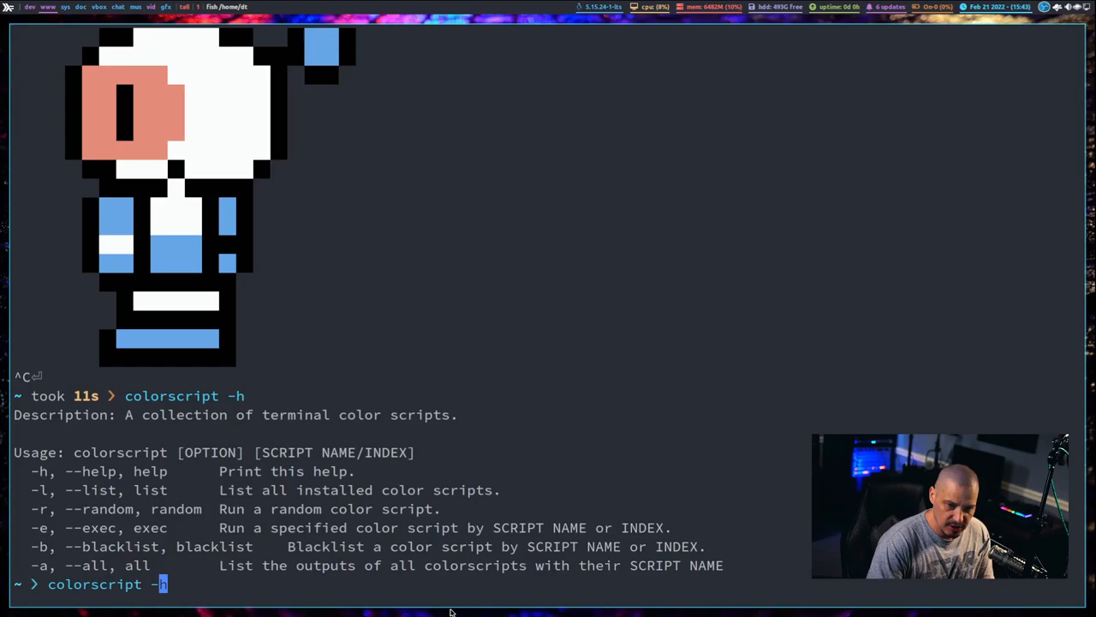
text(b bomber)
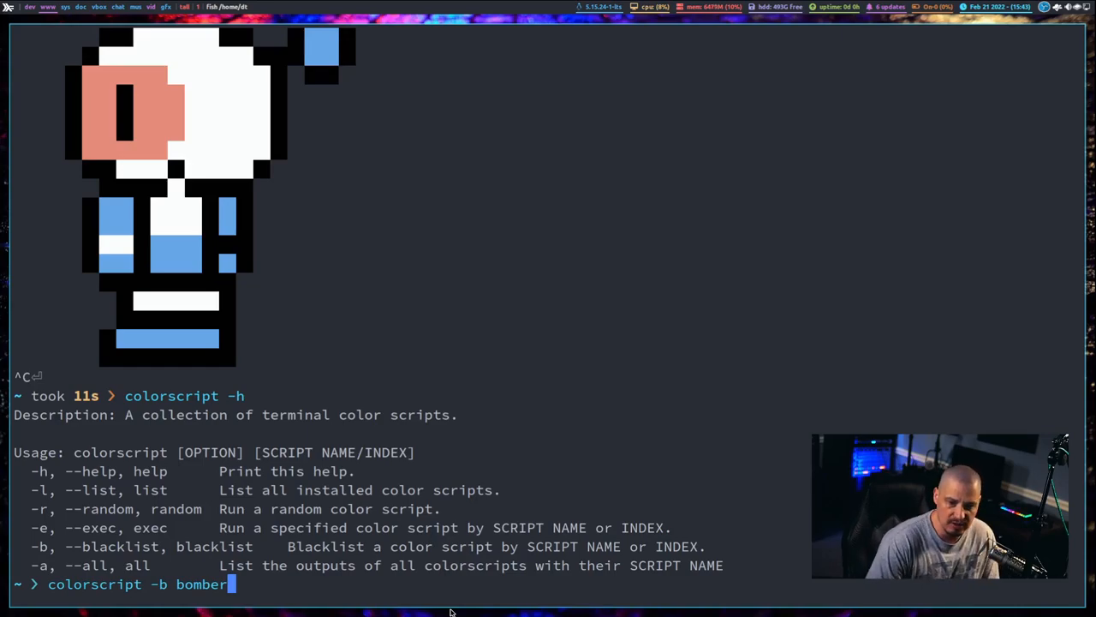
key(Return)
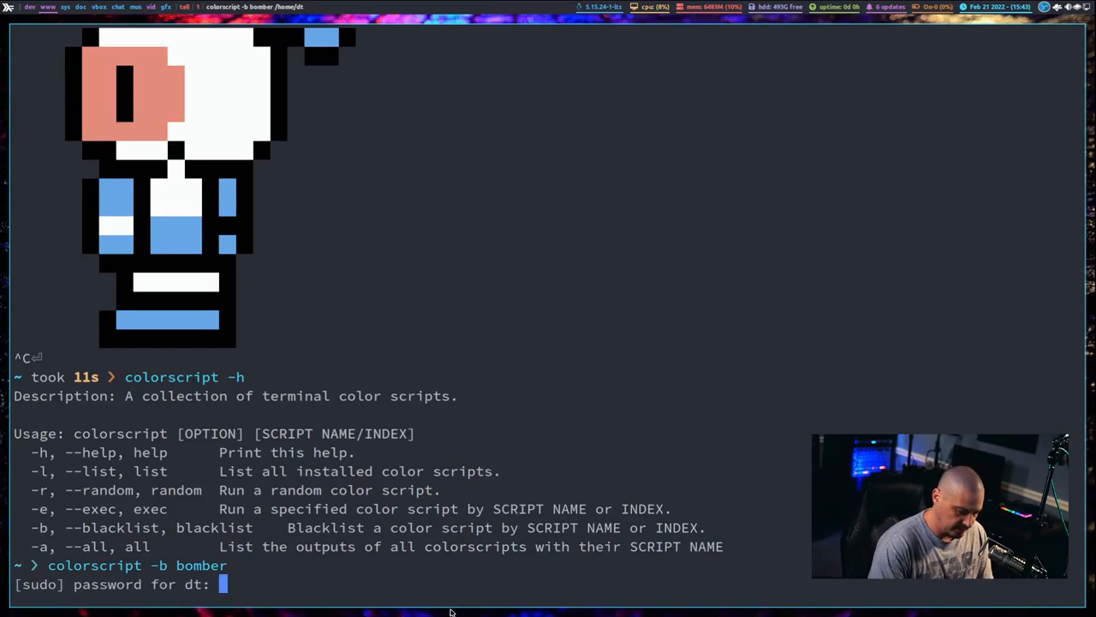
key(Return)
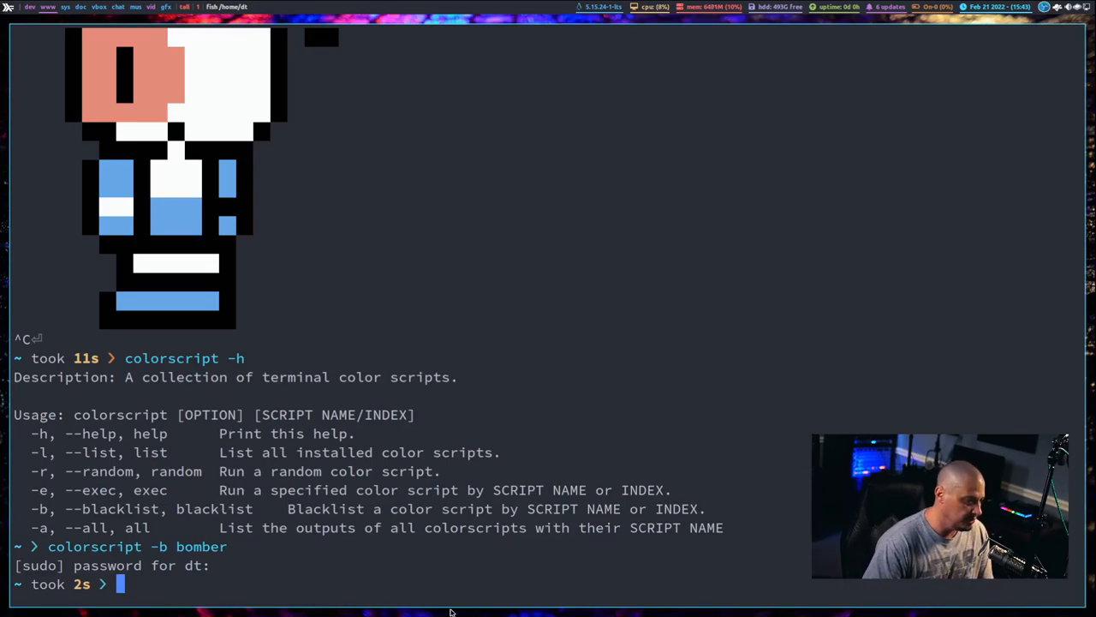
text(colorscript -e bomber)
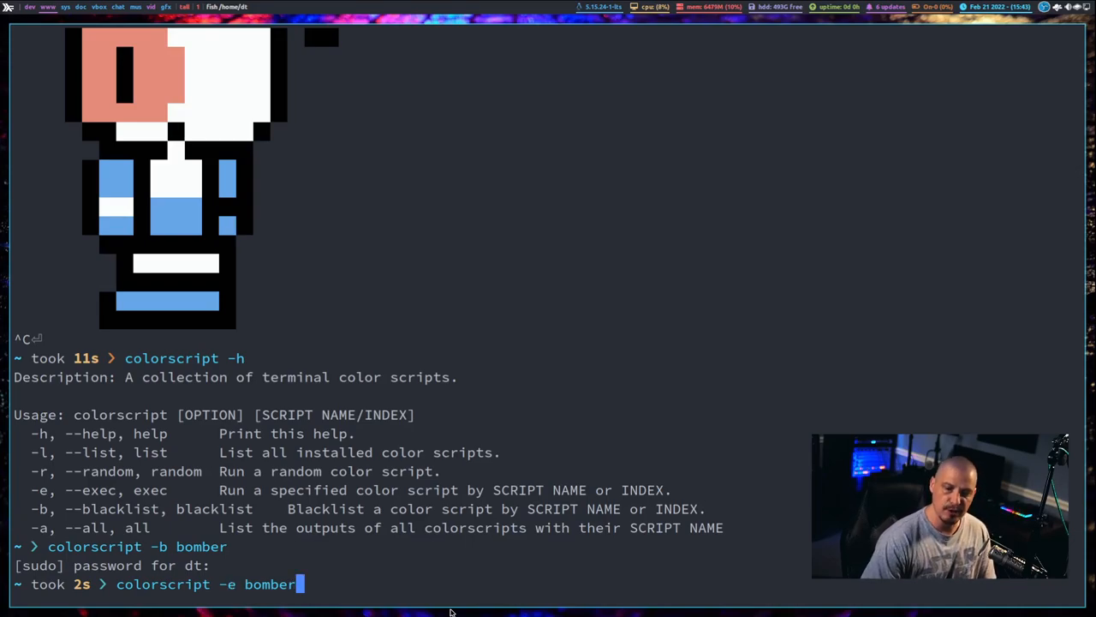
key(Return)
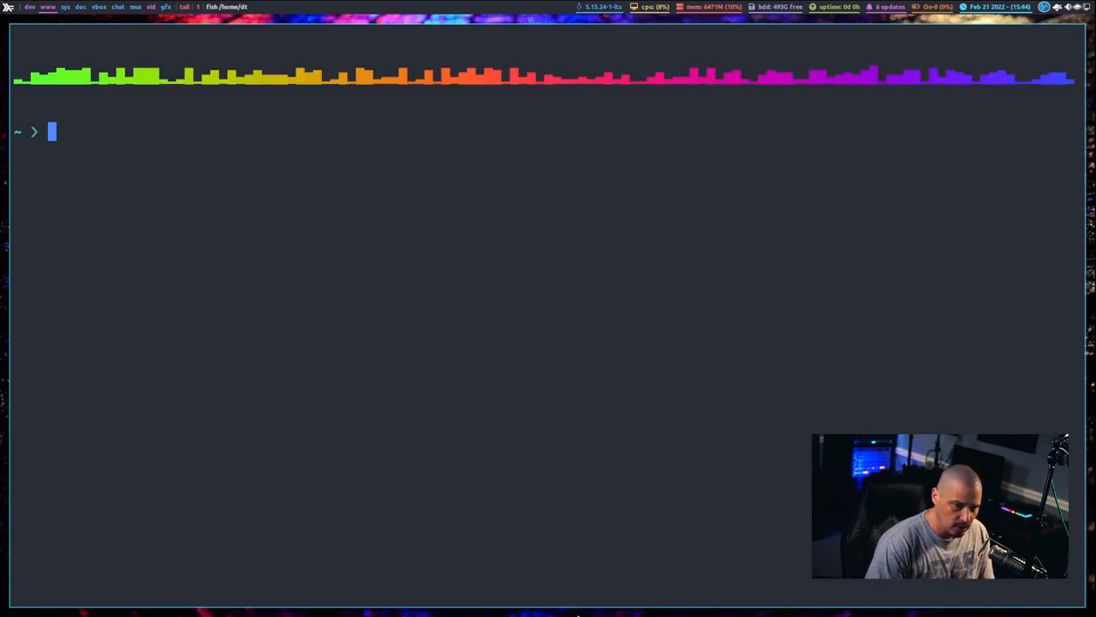
- Move into /opt/shell-color-scripts and then its colorscripts folder, listing the contents
text(cd /opt/shell-color-scripts/)
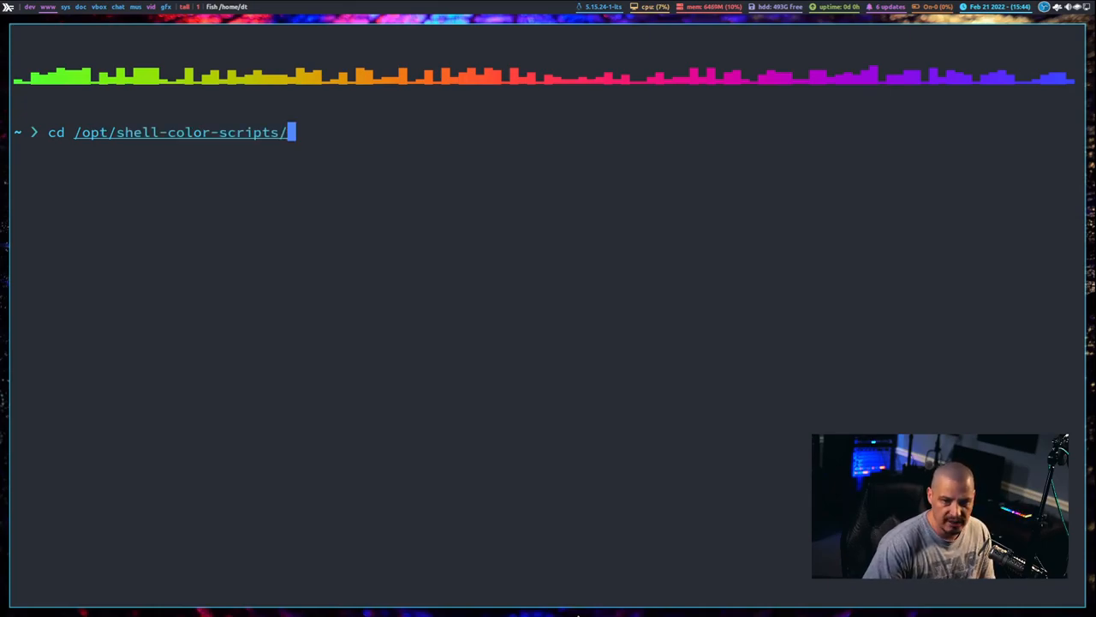
key(Return)
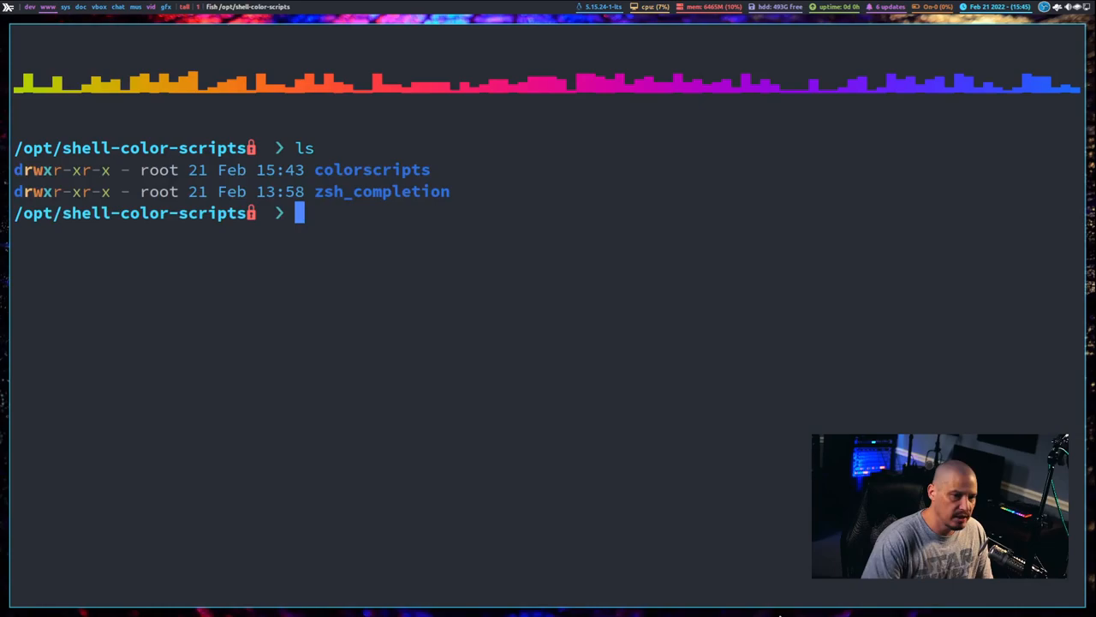
mouse_move(465, 489)
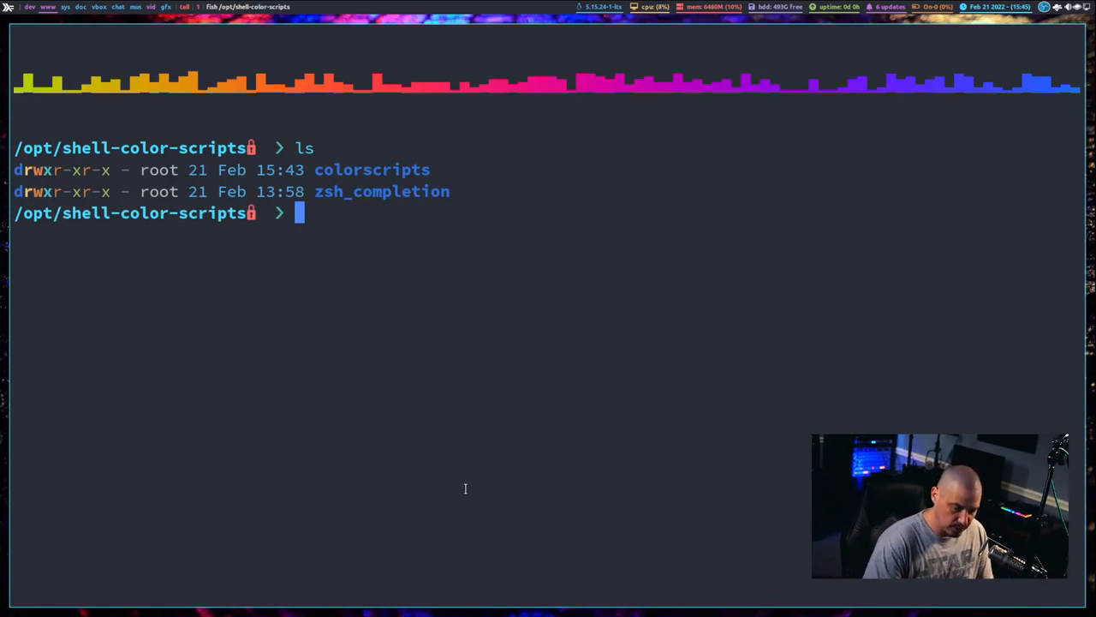
text(cd ./)
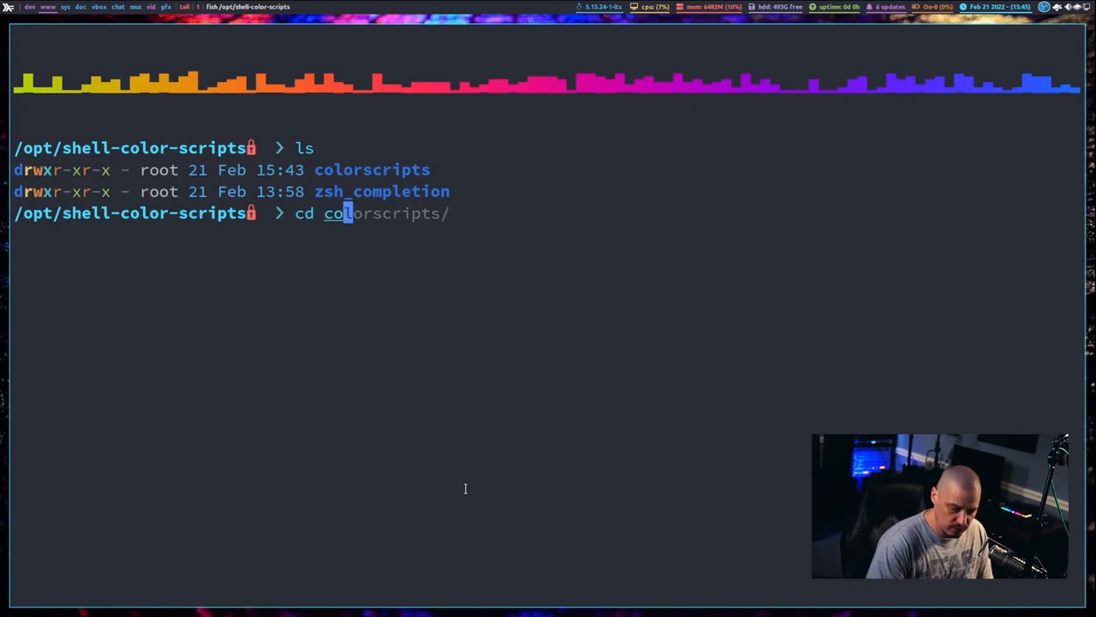
key(Return)
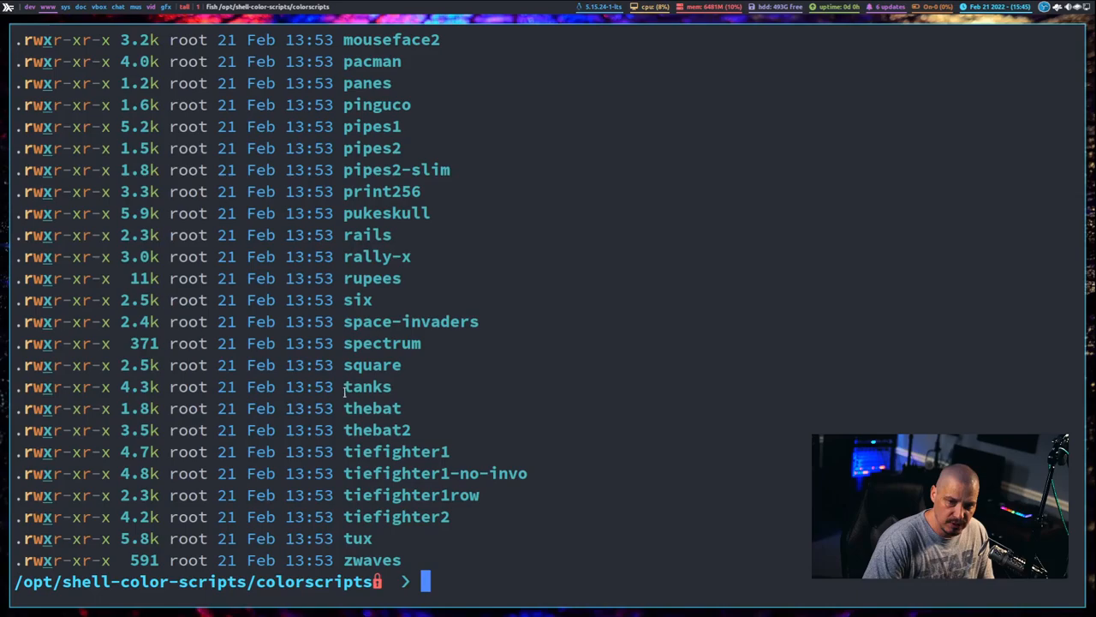
- Pick out the blacklisted folder name in the listing and type cd blacklisted/
scroll(up, 3)
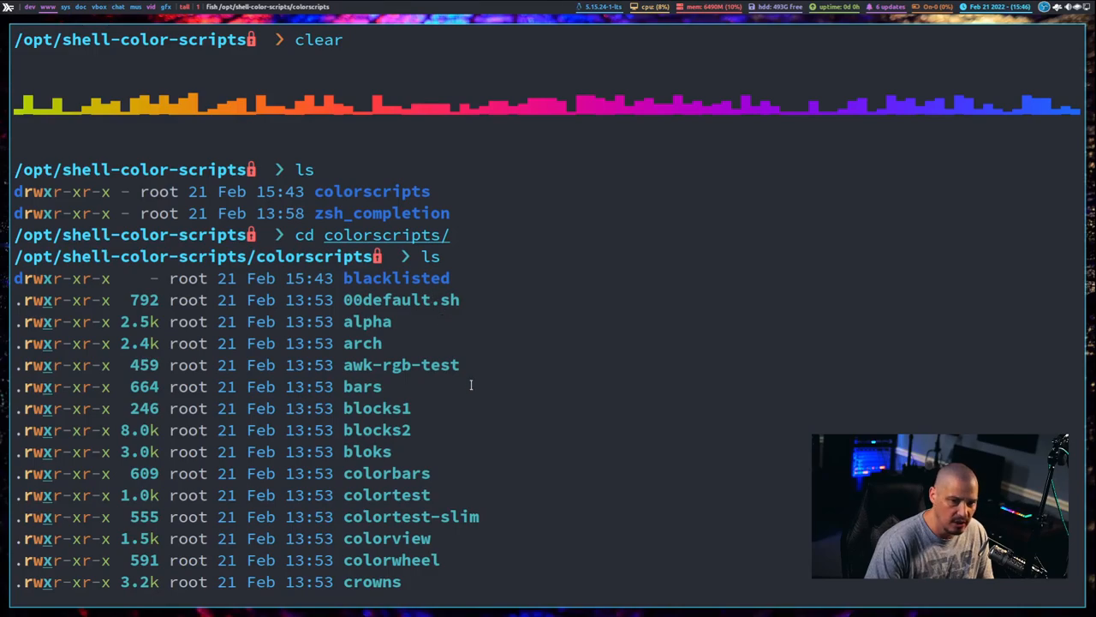
mouse_move(396, 463)
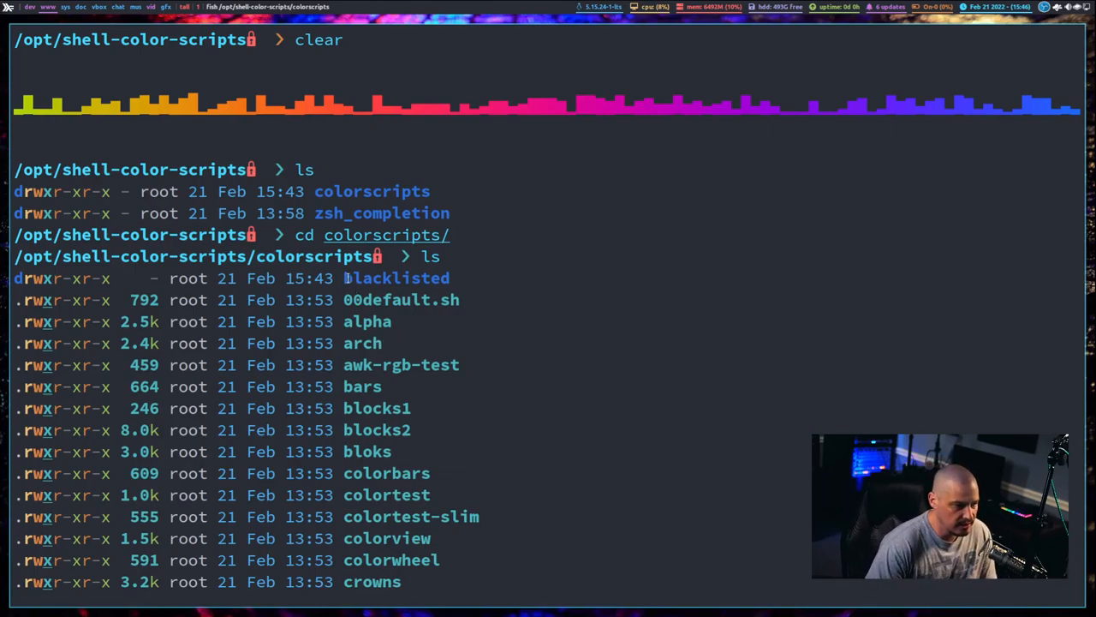
double_click(397, 277)
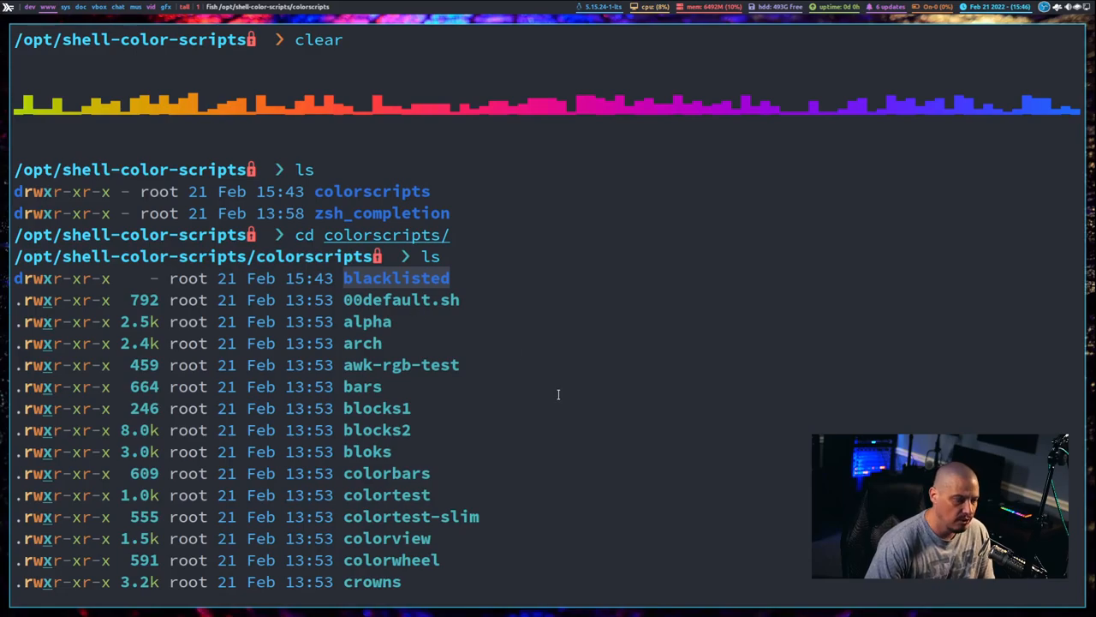
scroll(down, 3)
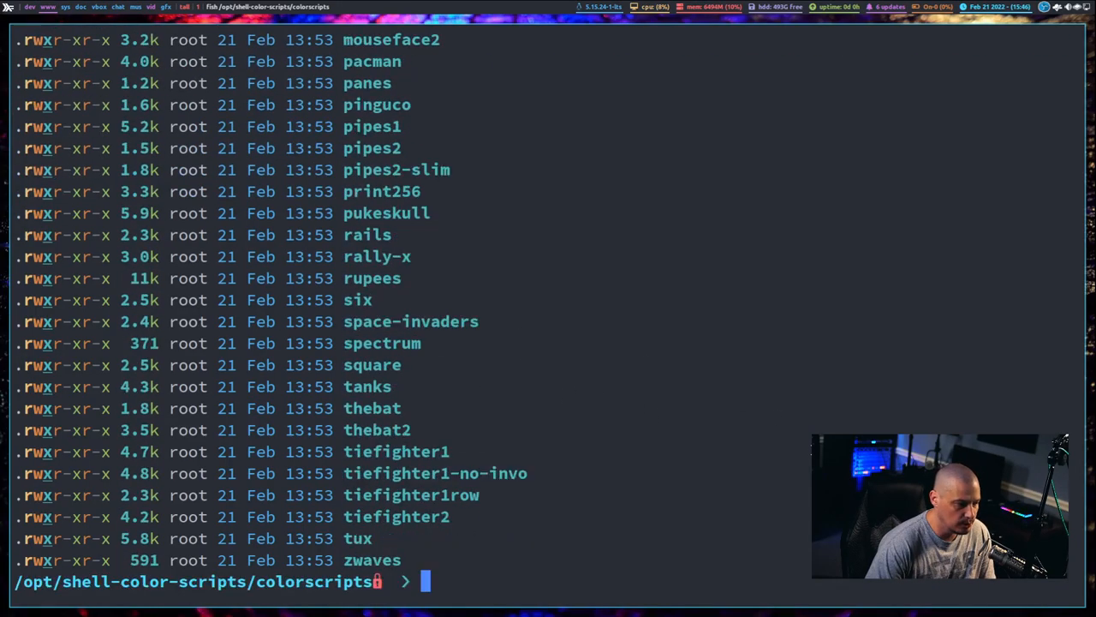
text(cd blacklisted/)
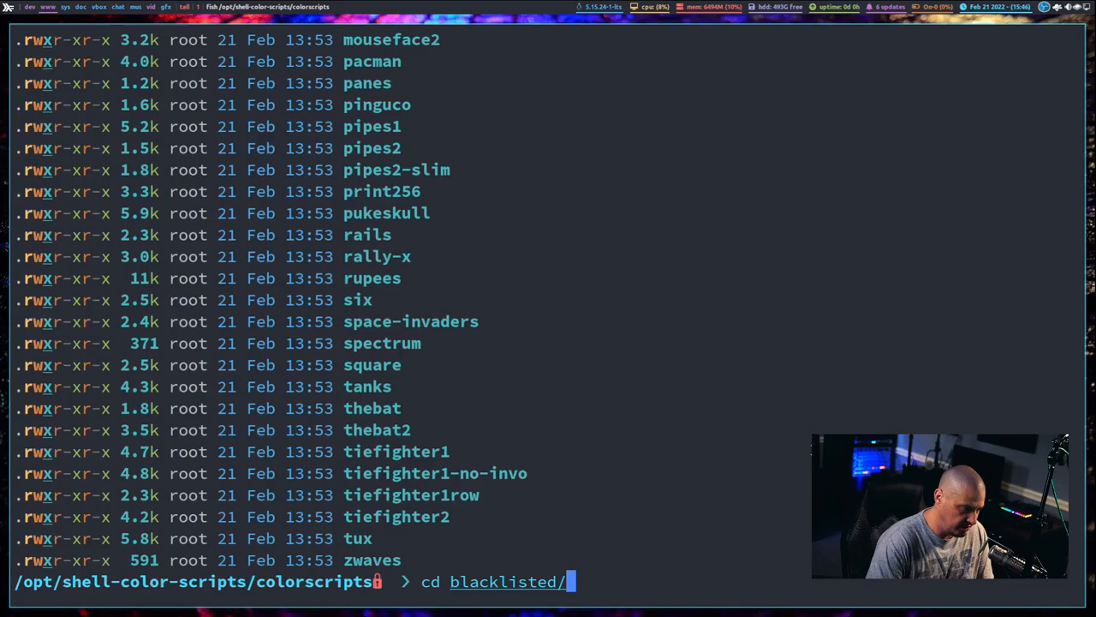
- List the blacklisted folder and sudo-move bomber back into colorscripts
key(Return)
text(ls)
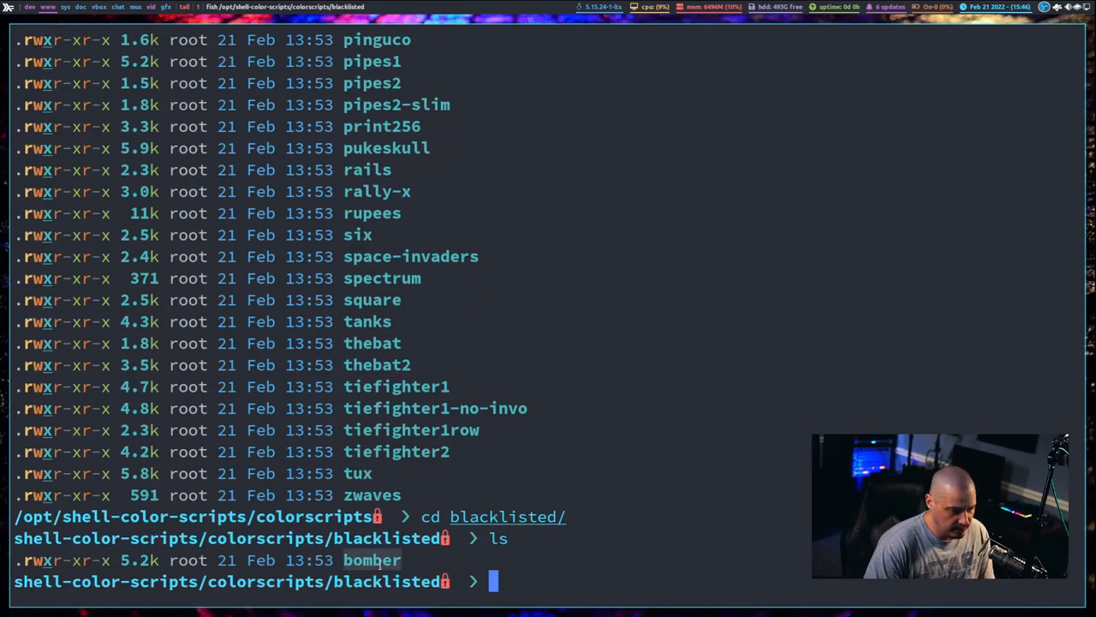
mouse_move(737, 587)
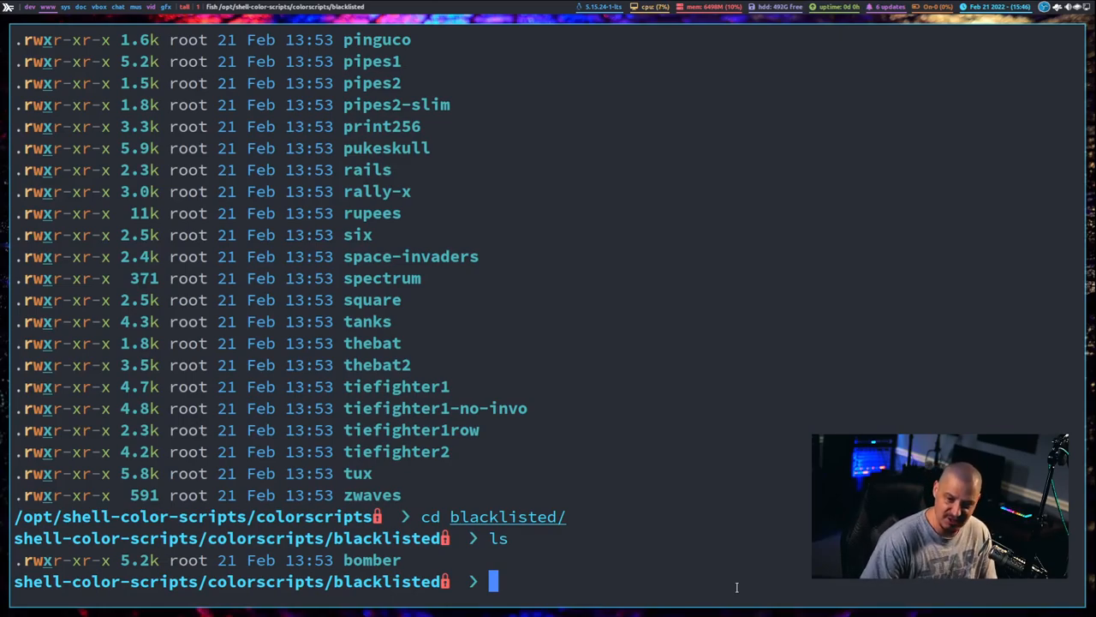
text(sudo mv /opt/shell-color-scripts/colorscripts/blacklisted/b)
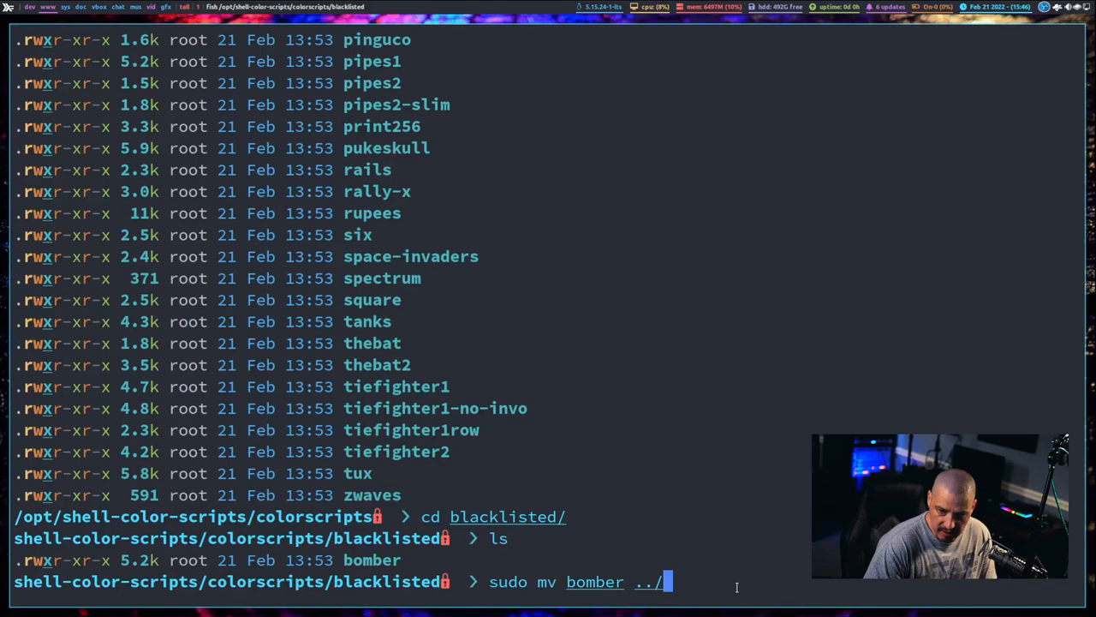
key(Return)
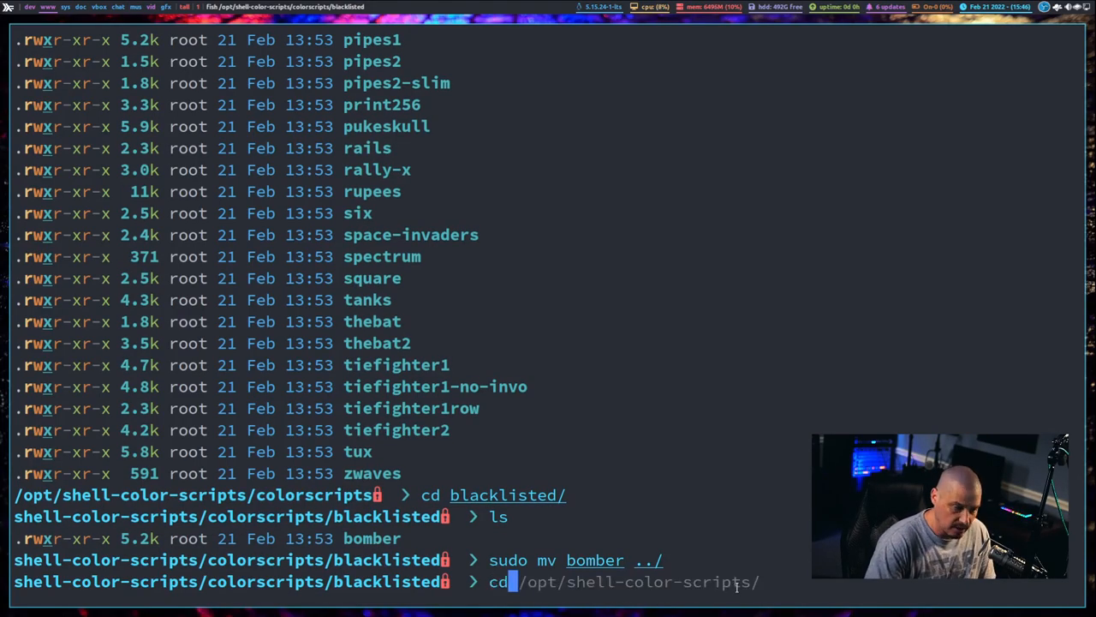
- Back in colorscripts, list it, run colorscript -e bomber, and stop it with Ctrl+C
key(Return)
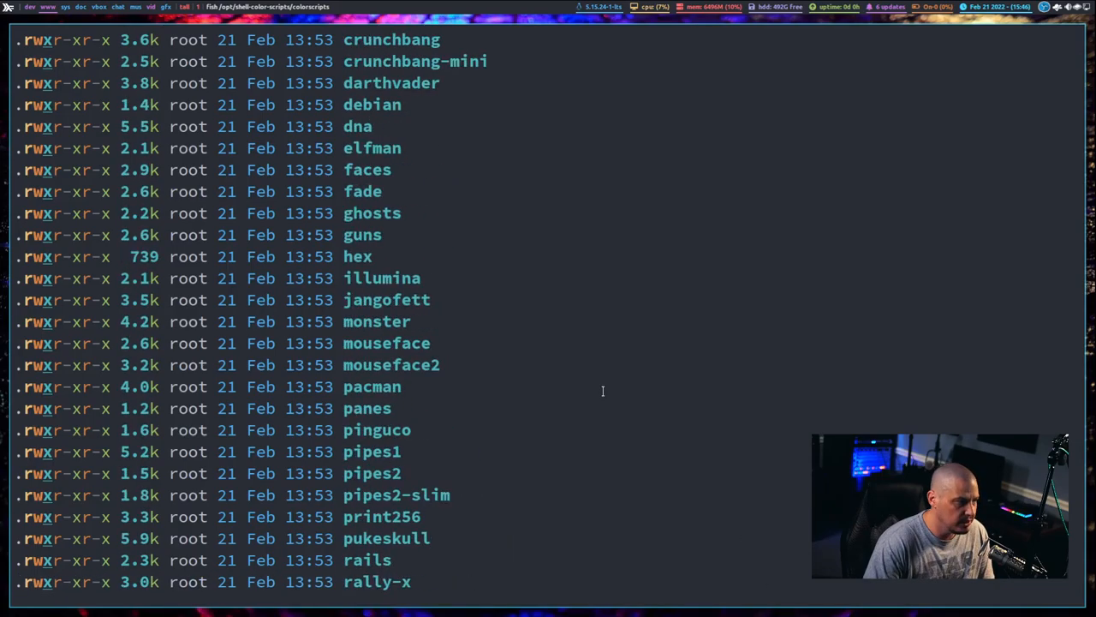
key(Return)
text(colo)
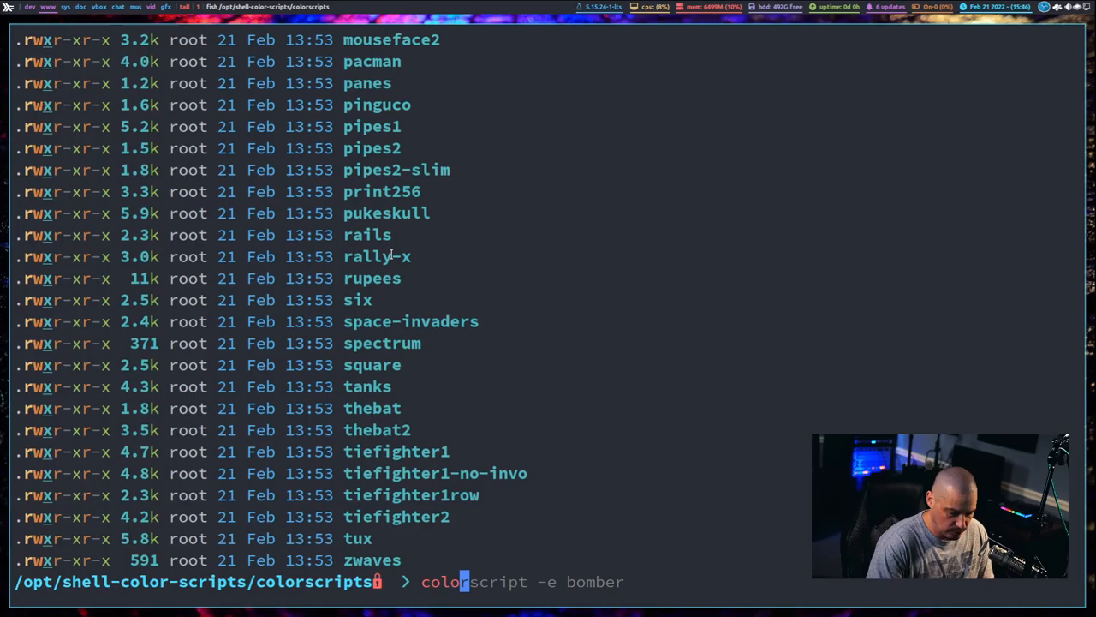
key(Return)
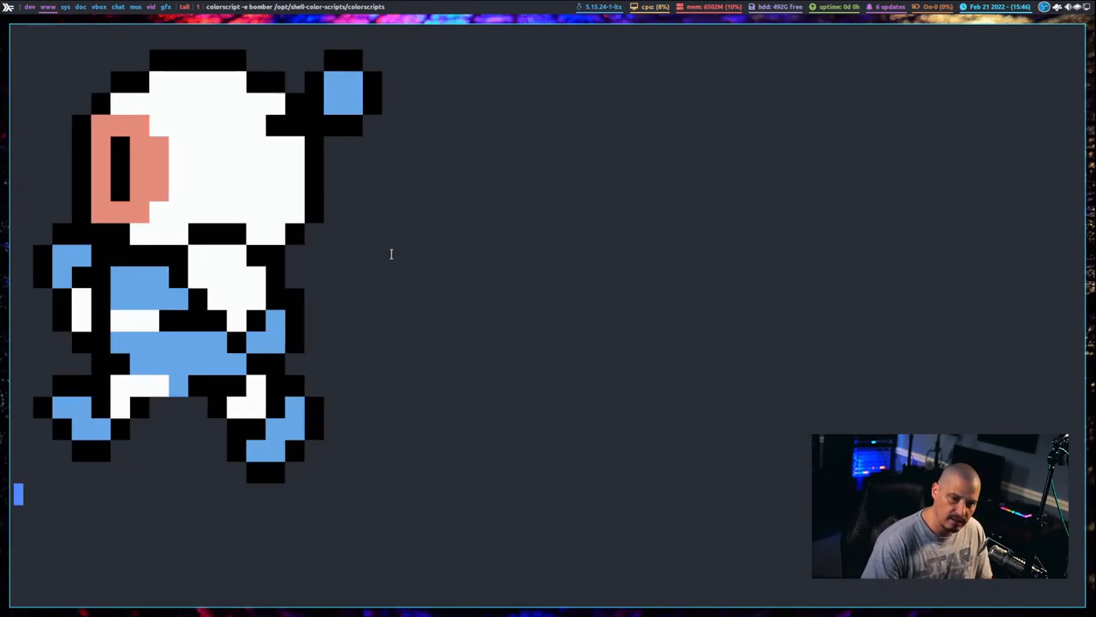
key(ctrl+c)
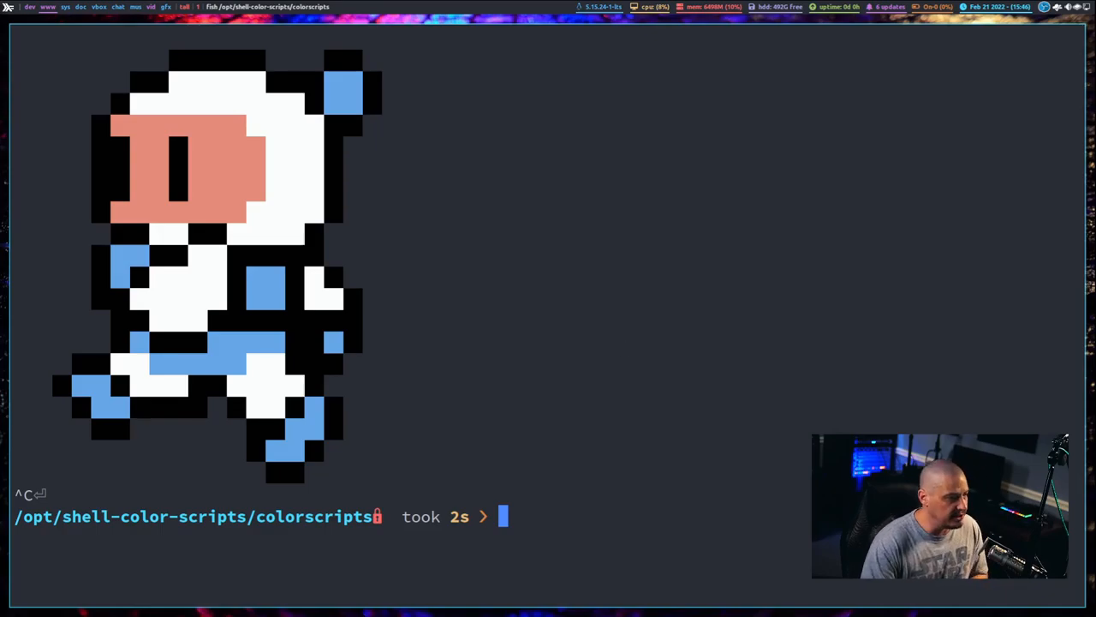